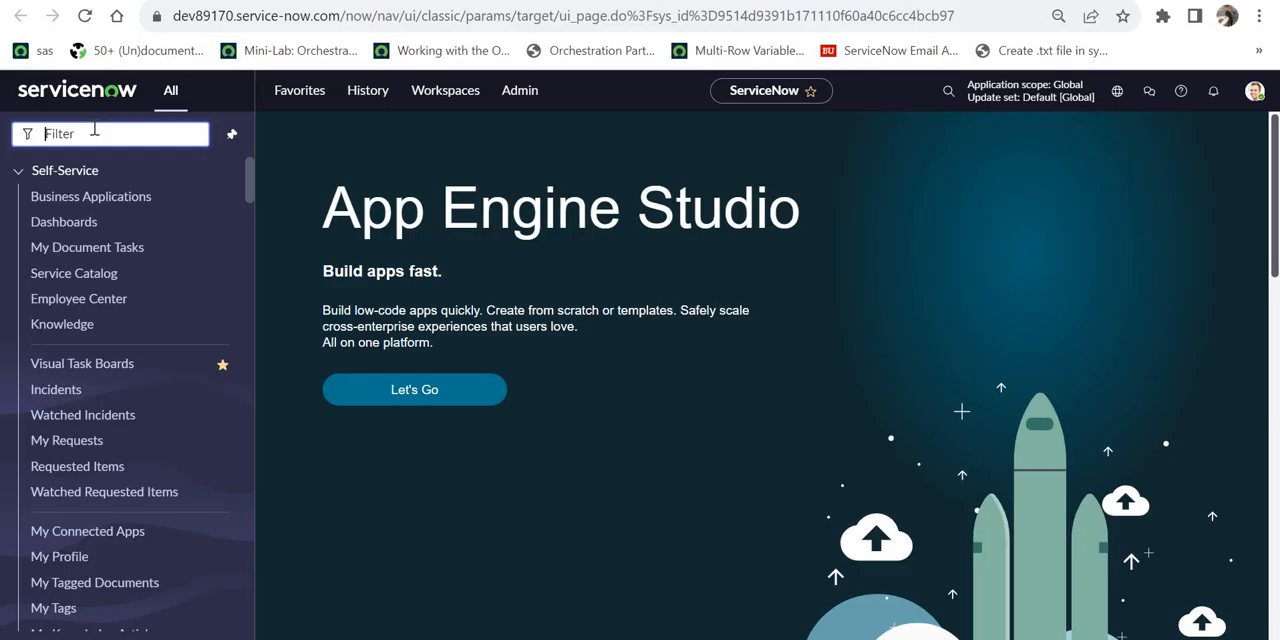
Step: Open System Definition > Tables filtered to labels starting with 'task', and select the Task table
text(tables)
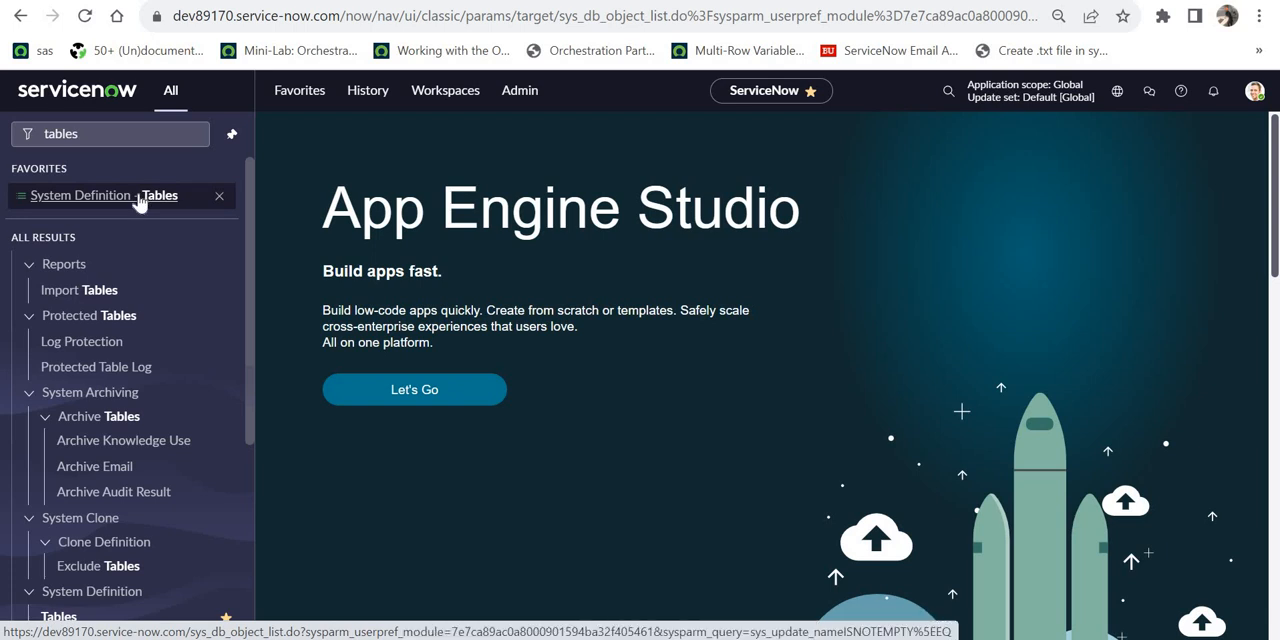
click(104, 195)
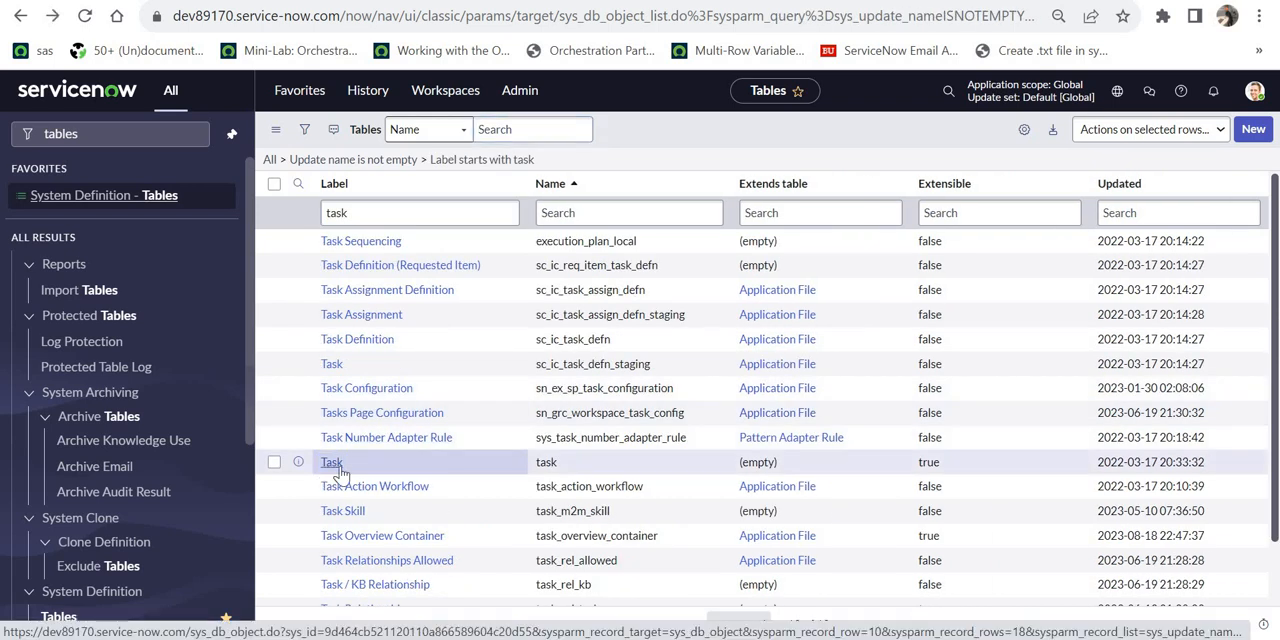
click(331, 461)
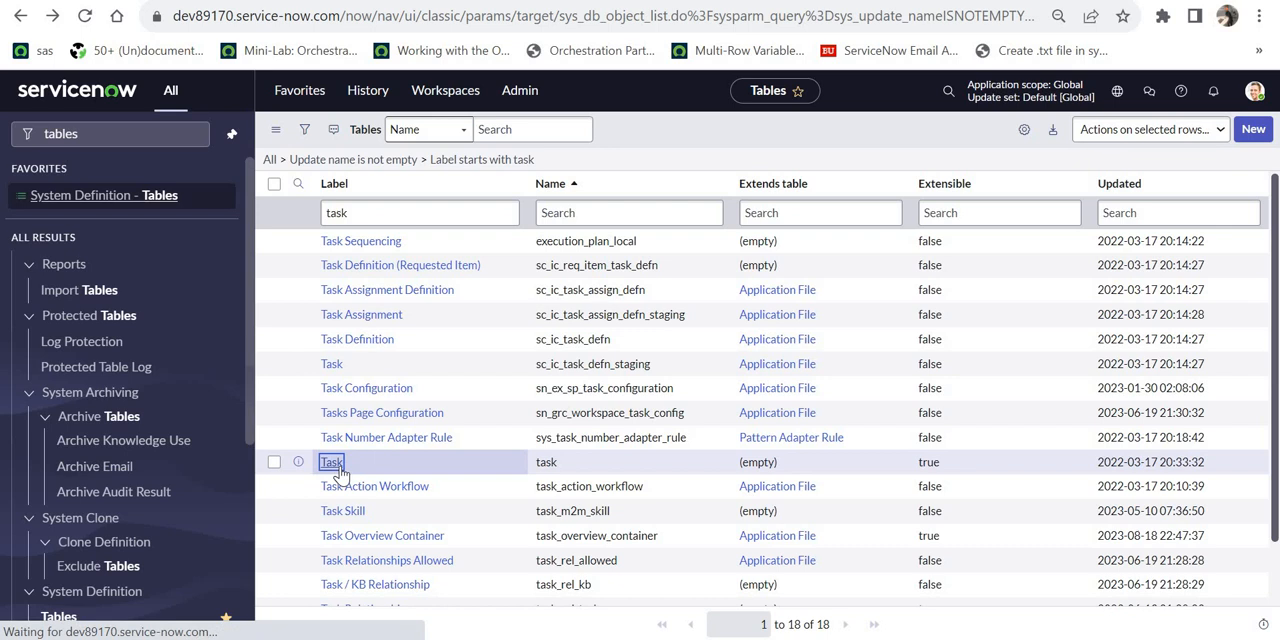
Step: Inspect the Task table's Integer Reassignment count column, then return to the Tables list
click(331, 461)
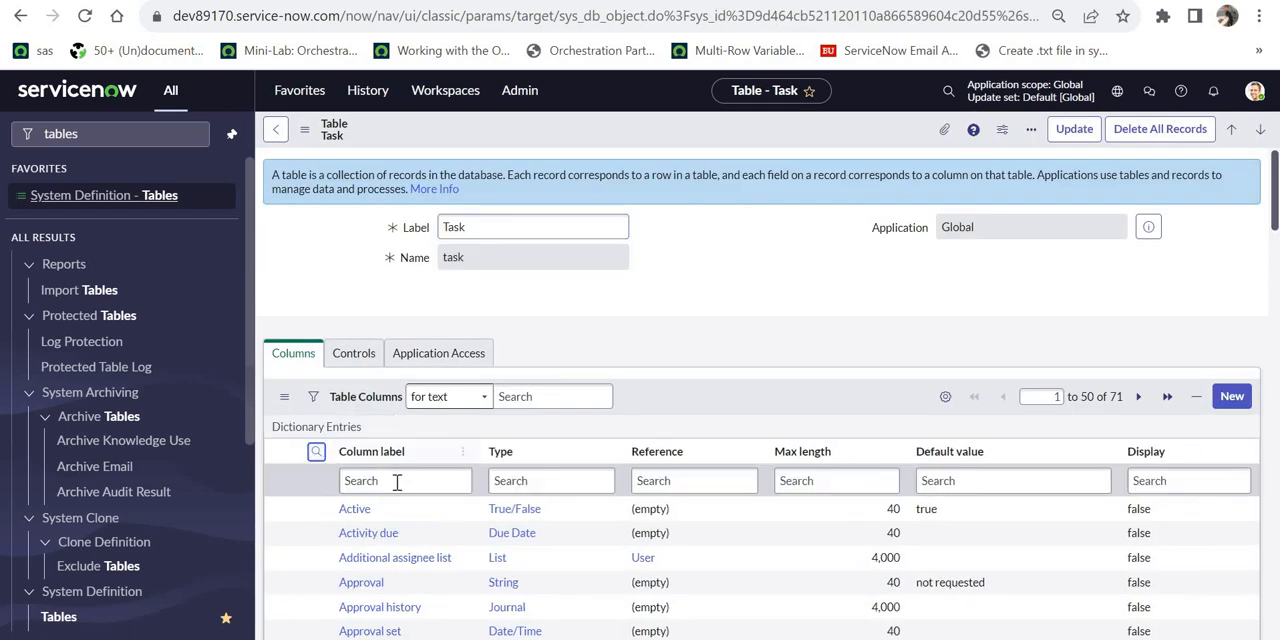
text(reass)
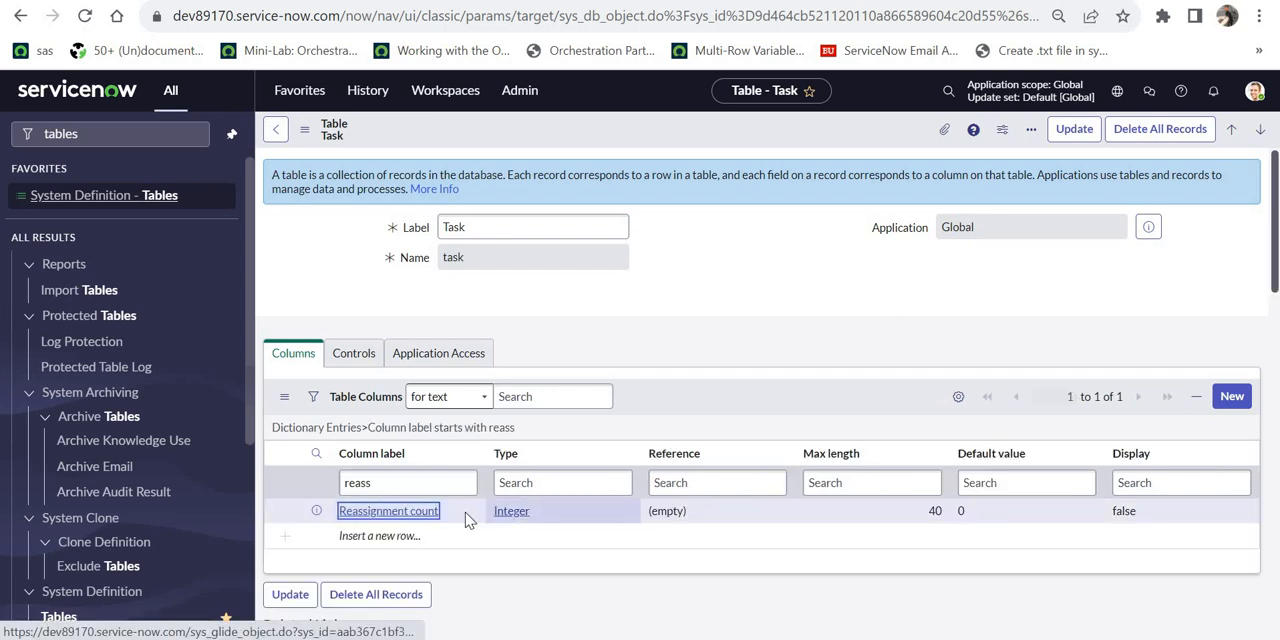
mouse_move(523, 518)
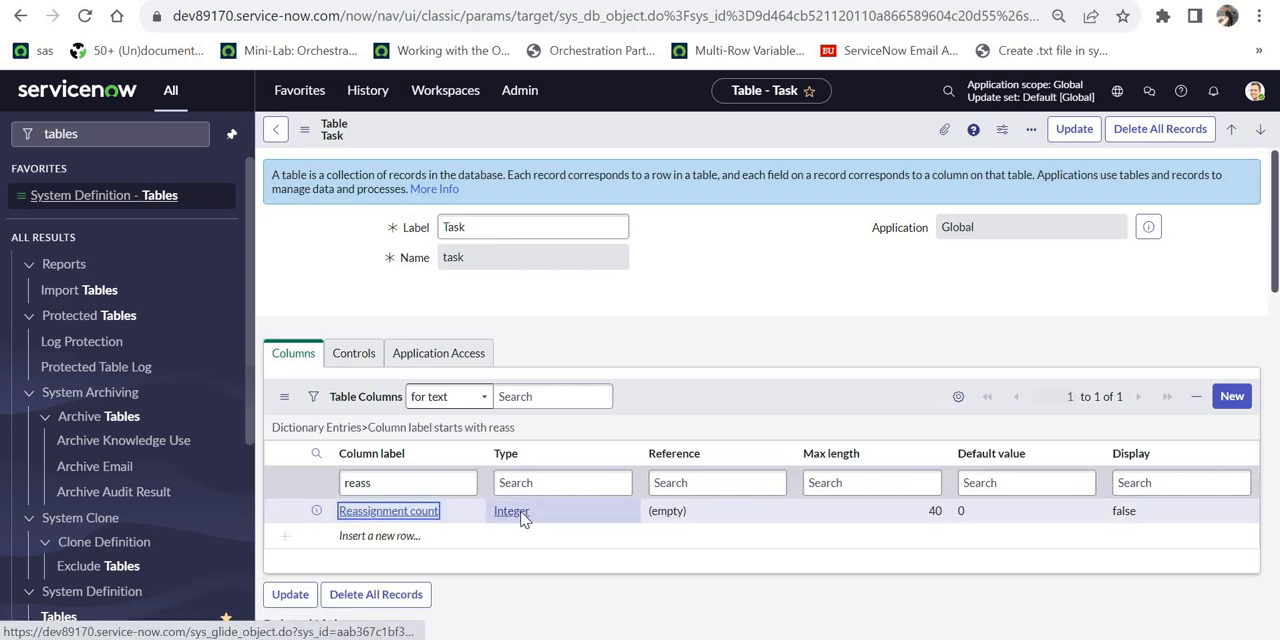
click(389, 511)
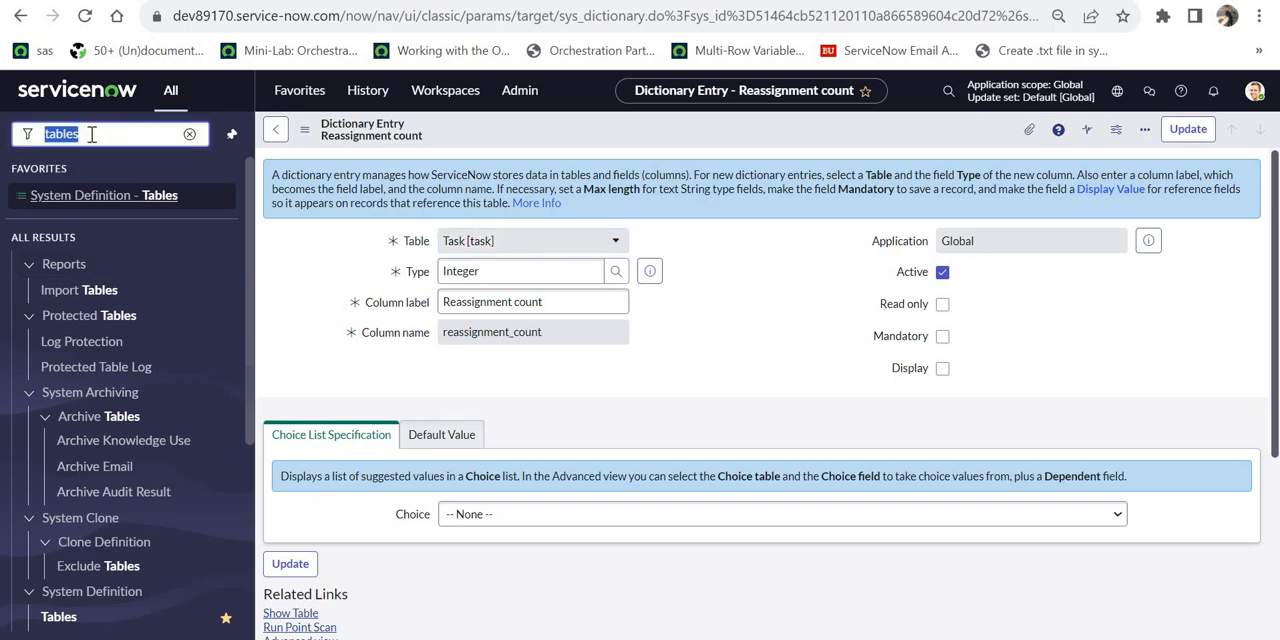
click(102, 195)
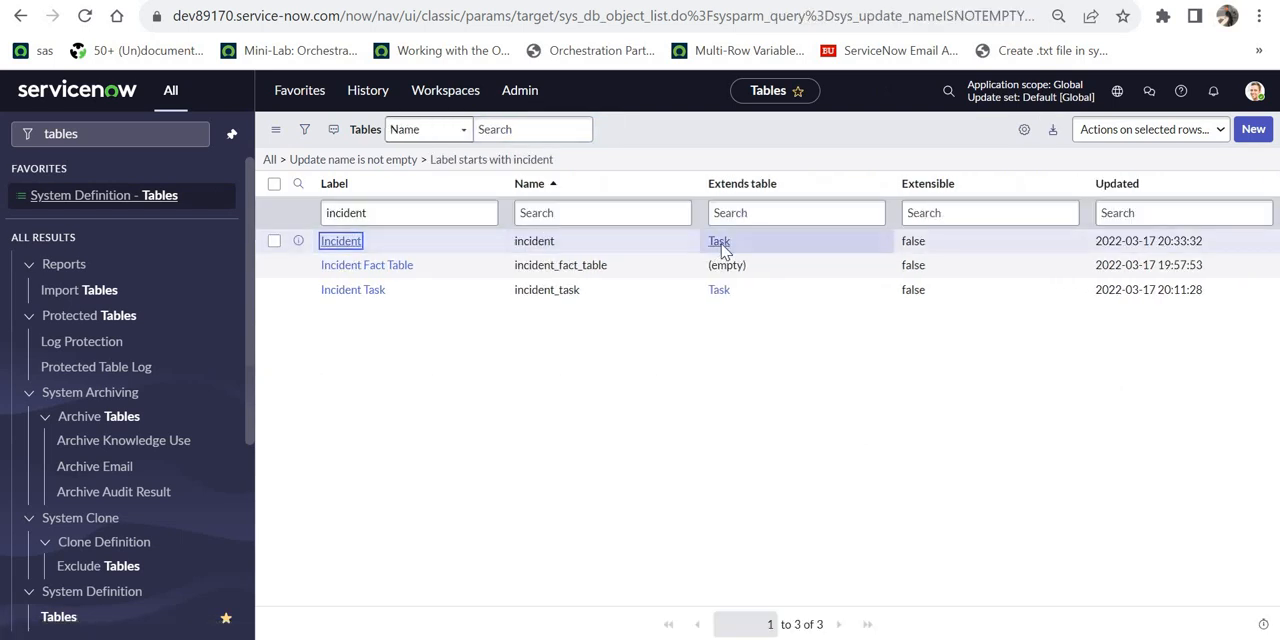
Step: Open the Incident table and its inherited Reassignment count field, defined on Task
click(340, 240)
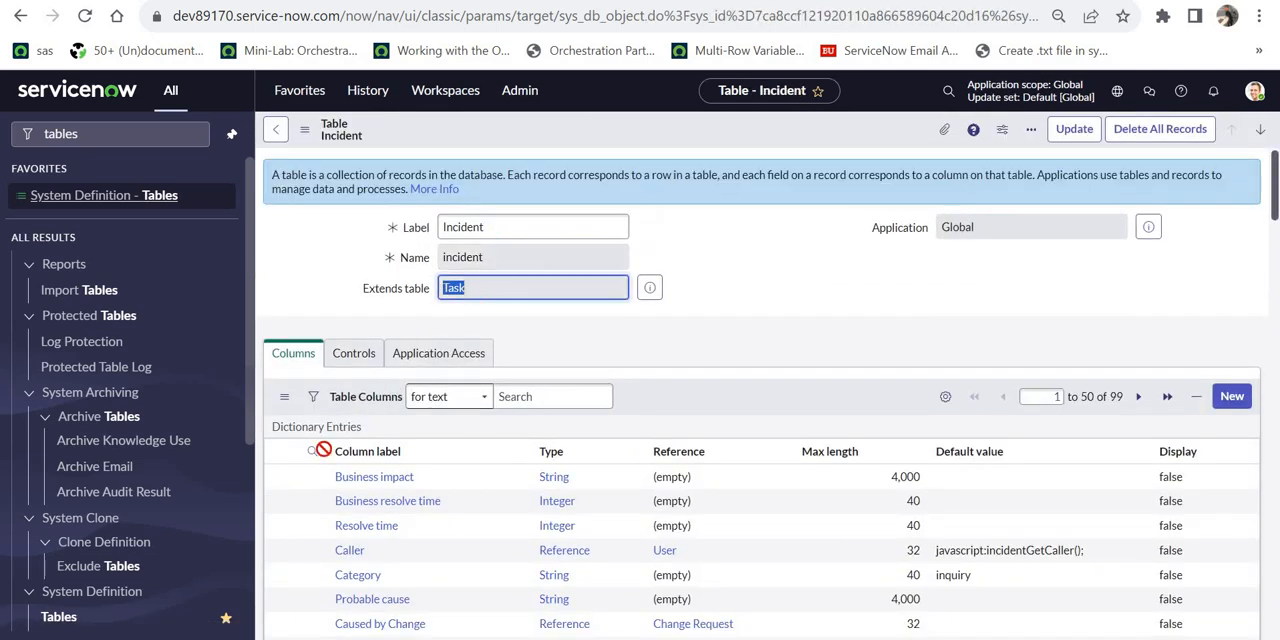
mouse_move(313, 456)
text(reass)
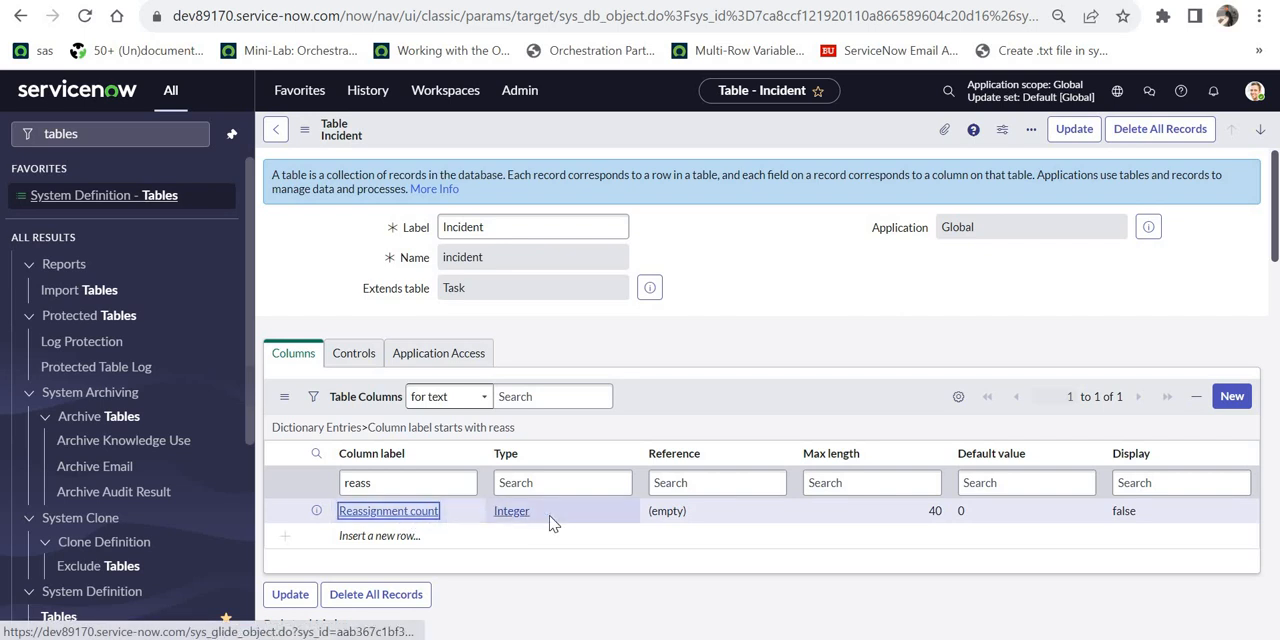
click(389, 511)
text(usiness)
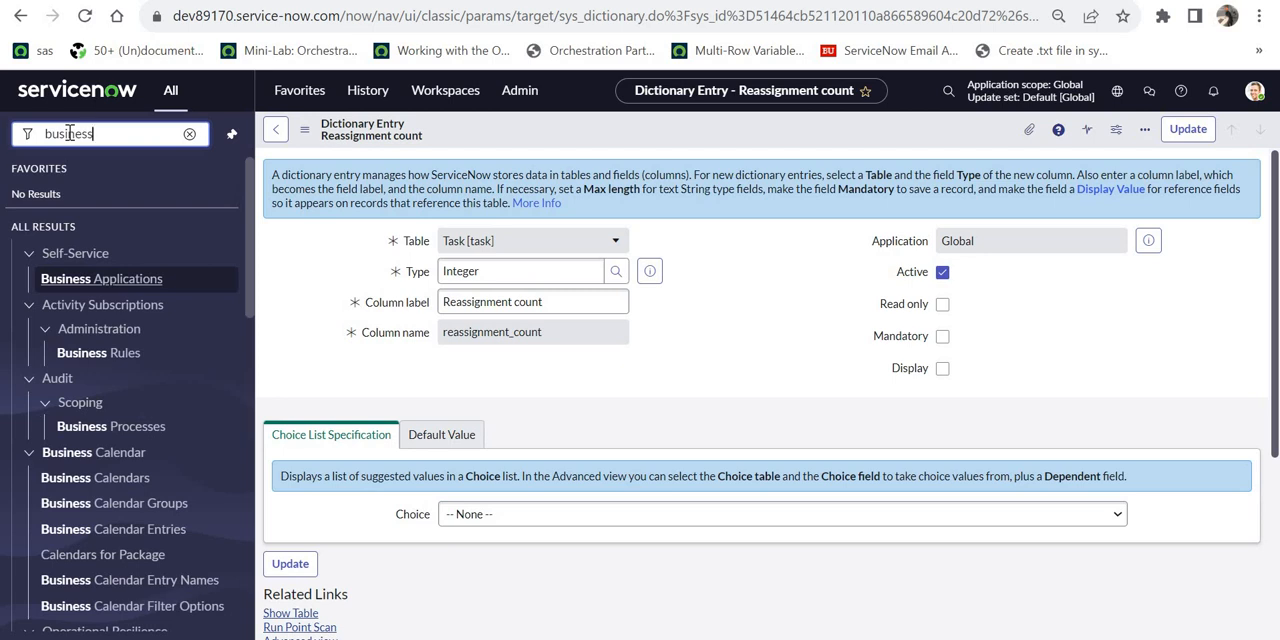
Step: Filter Business Rules by name 'reass' and open the 'reassignment counter' rule
text(rule)
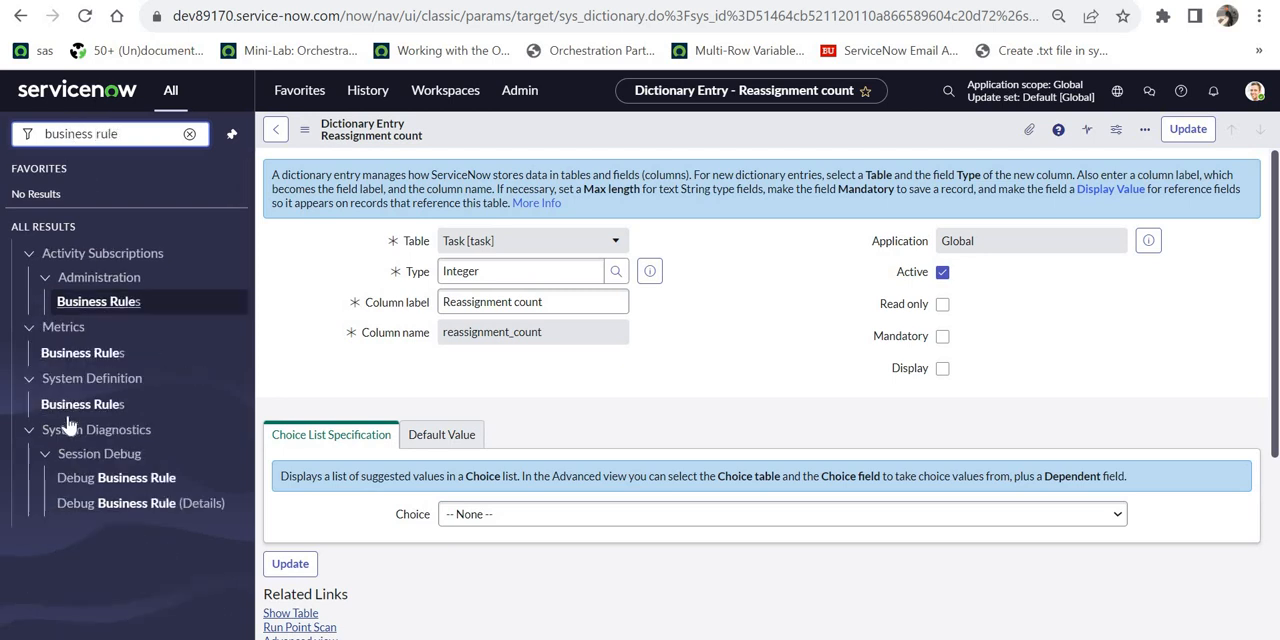
click(82, 404)
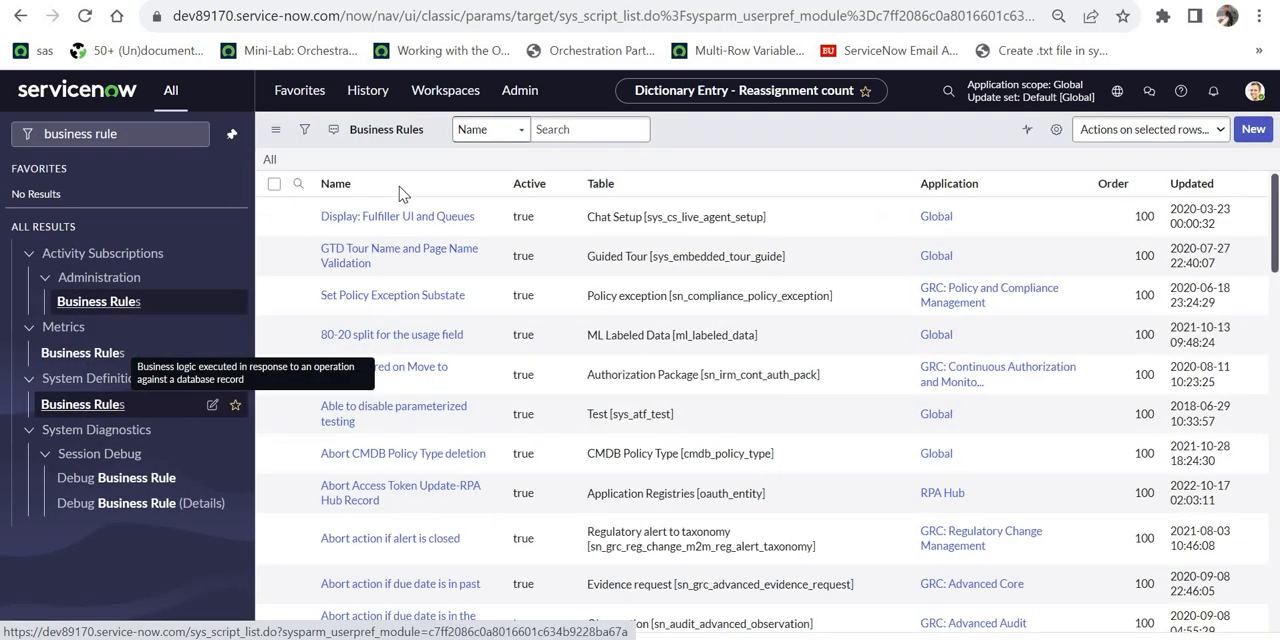
click(297, 183)
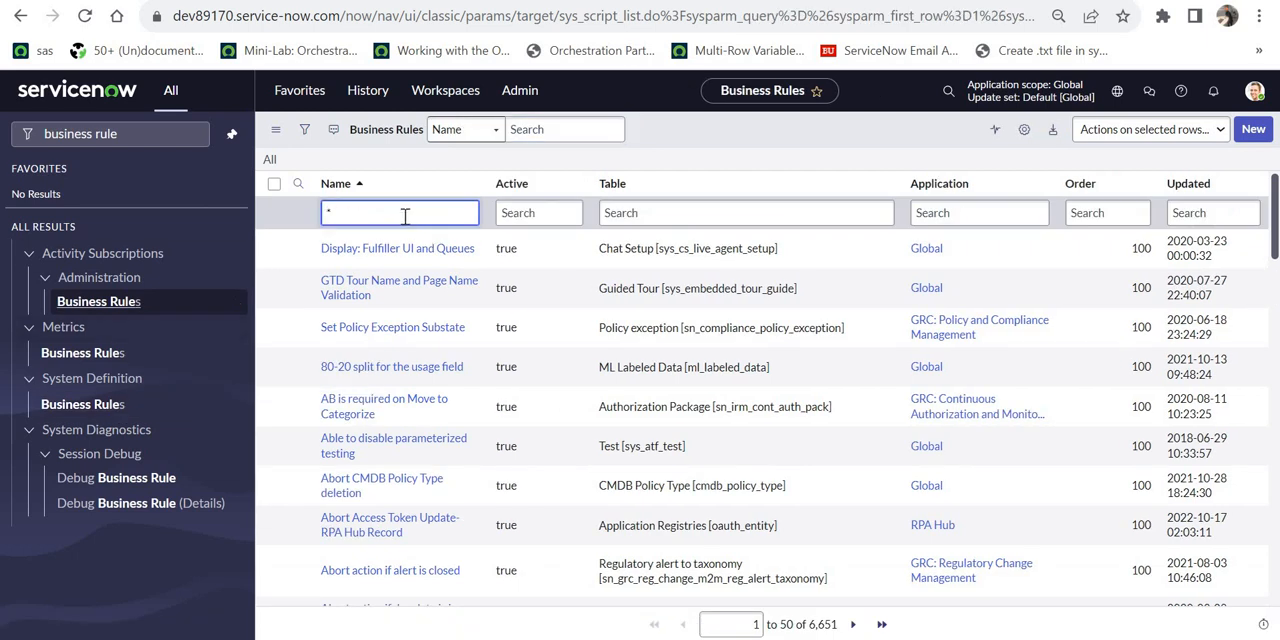
text(reass)
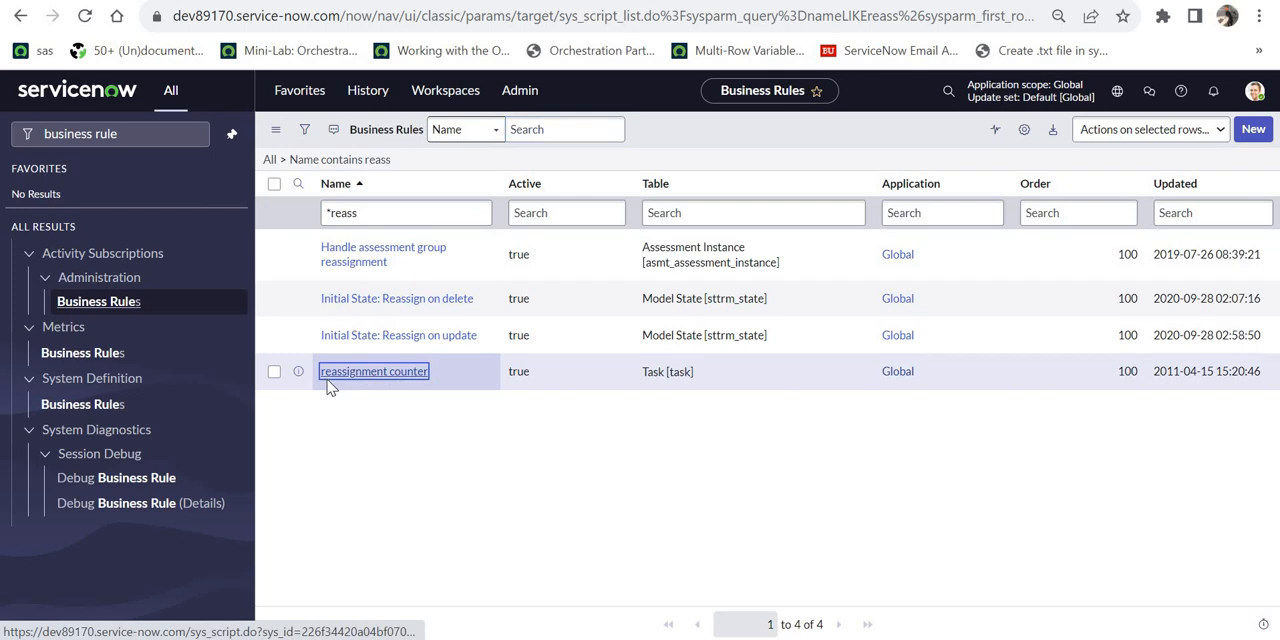
mouse_move(405, 385)
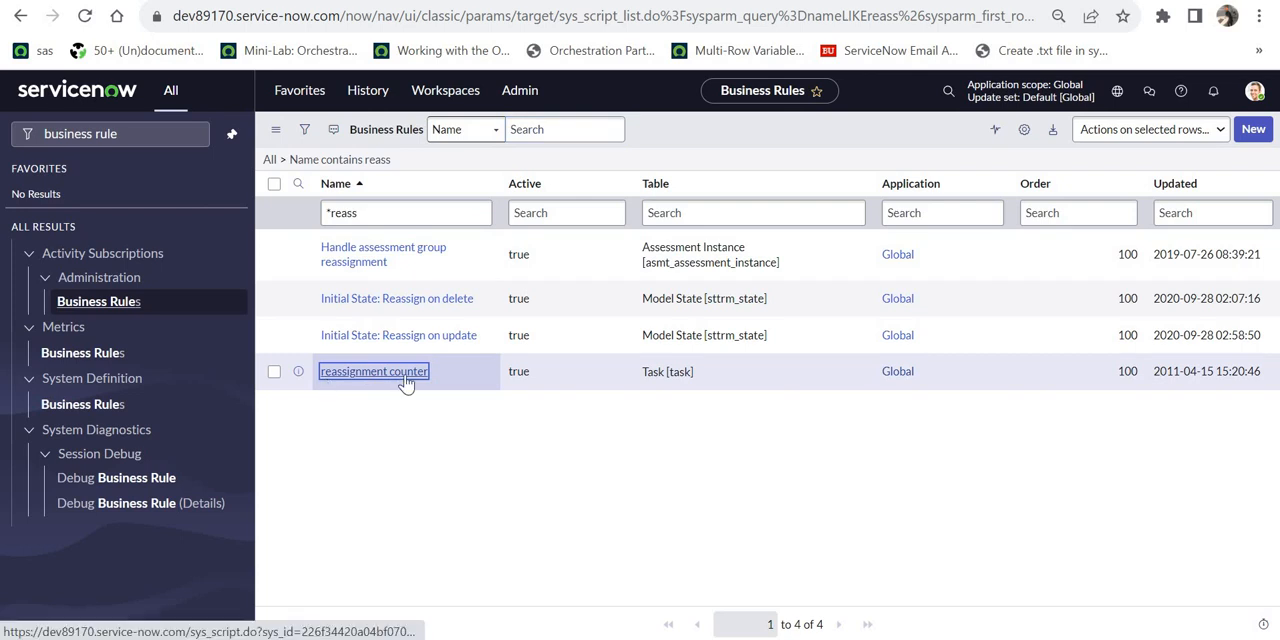
click(373, 371)
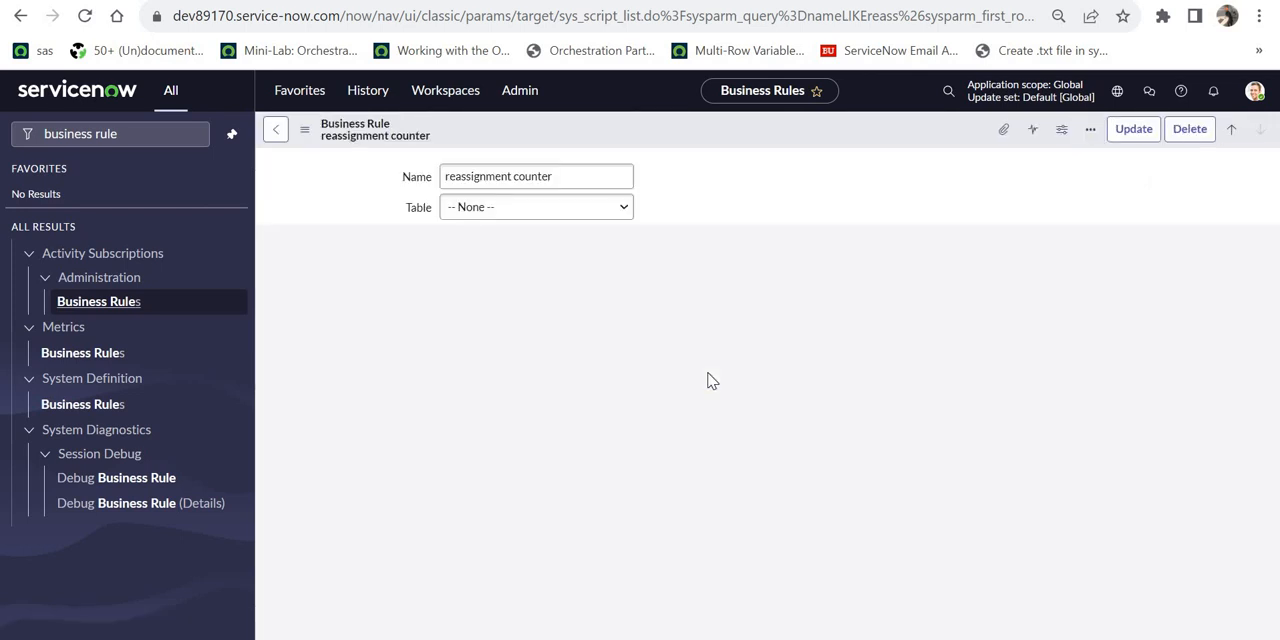
Step: Review the Advanced condition current.assignment_group.changes() and the script incrementing reassignment_count
click(536, 207)
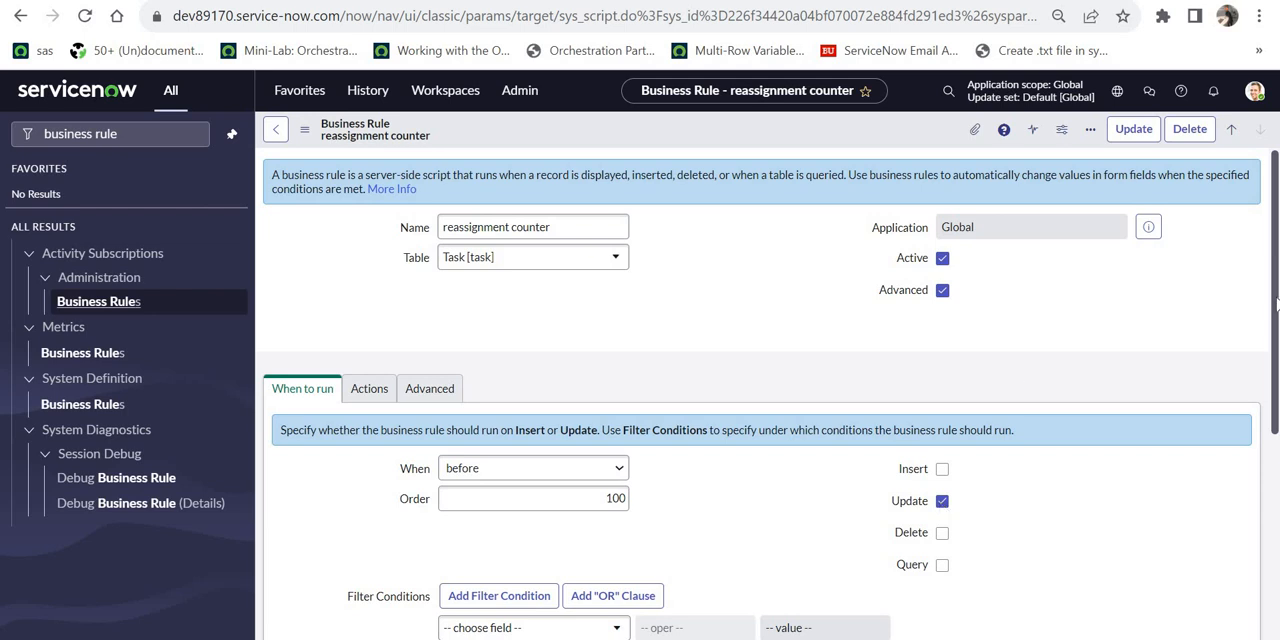
scroll(down, 3)
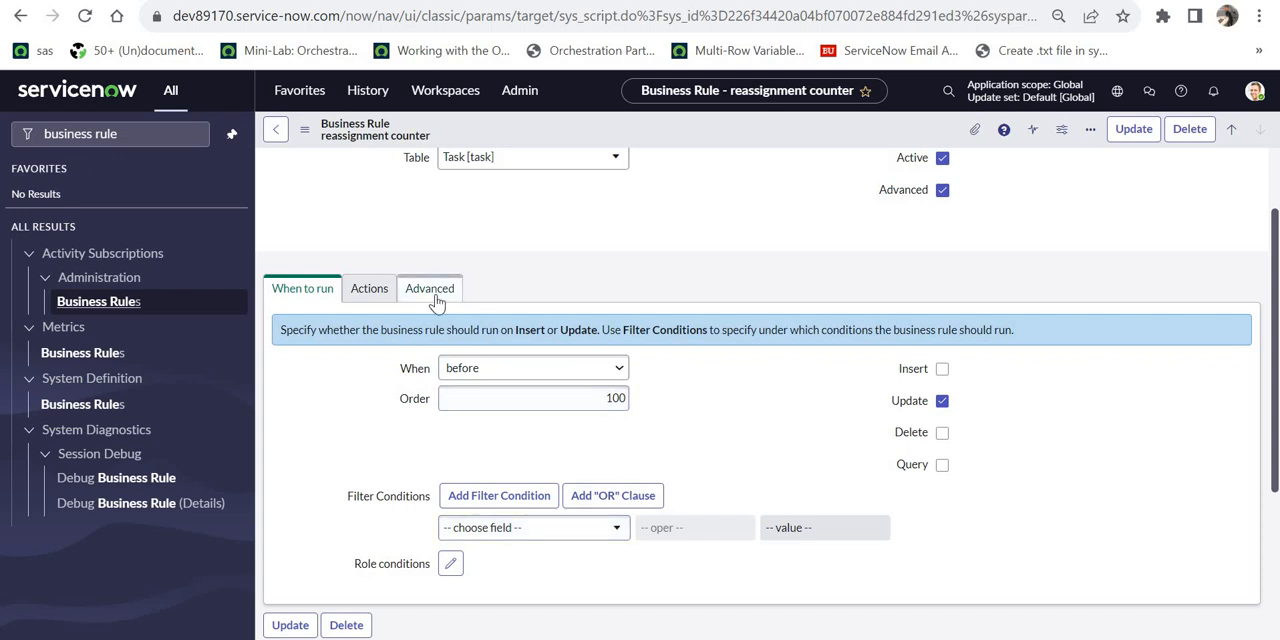
click(429, 288)
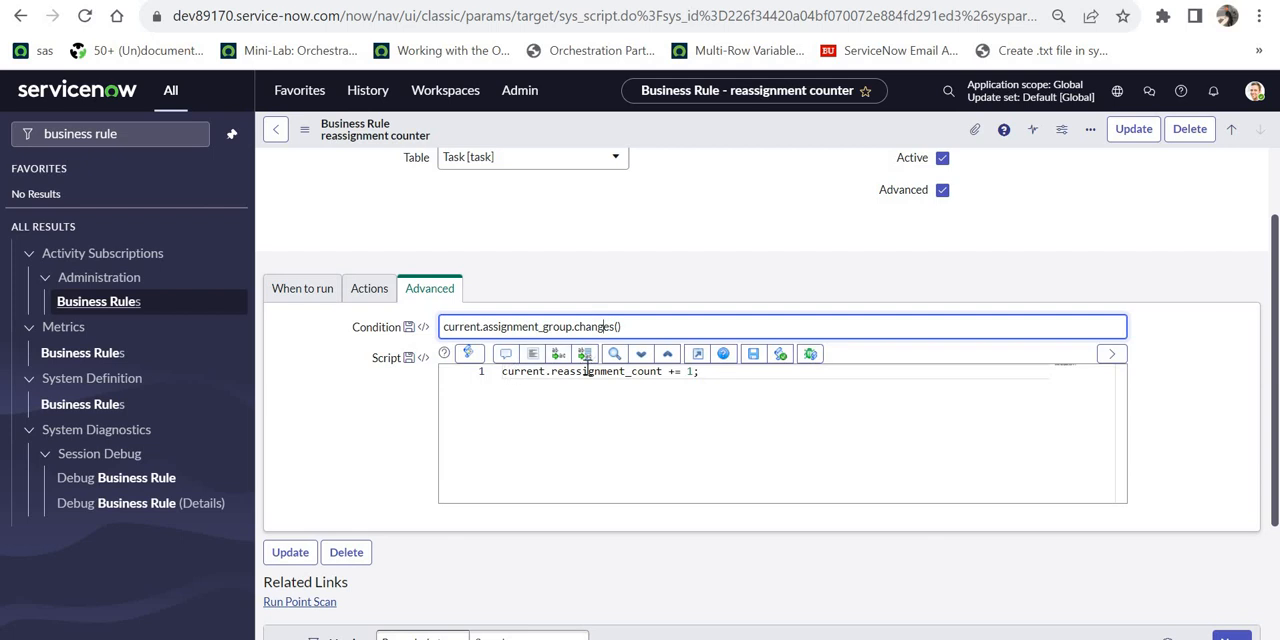
click(697, 371)
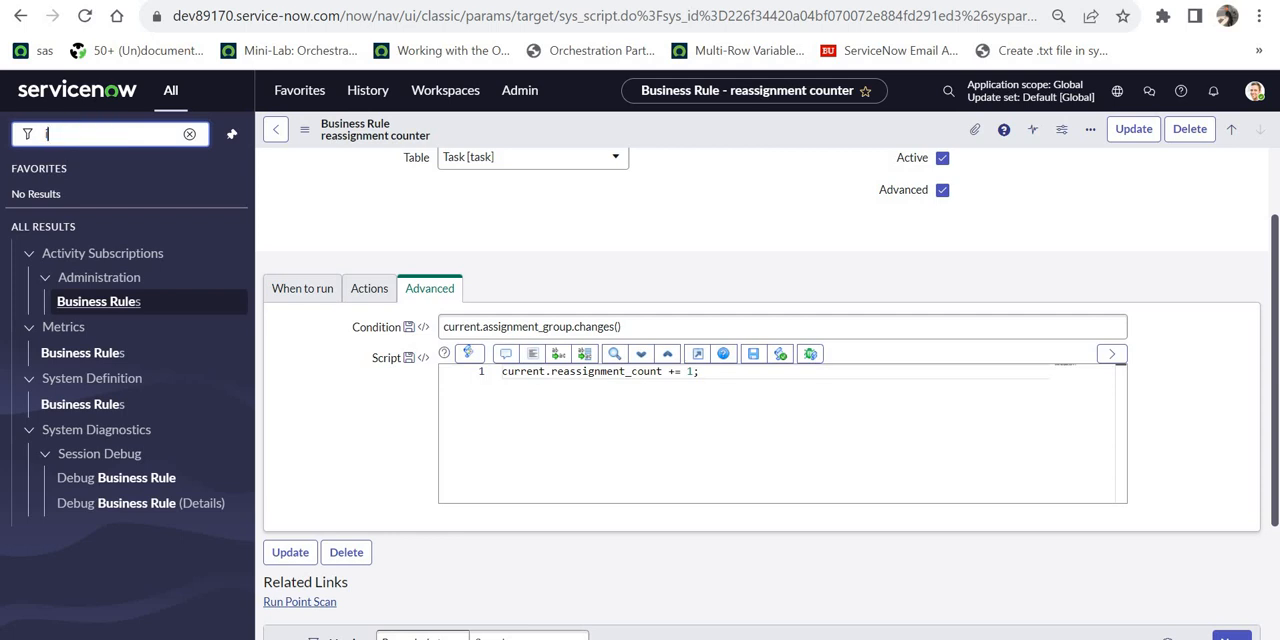
Step: Set INC0010120's assignment group to CAB Approval inline, bringing the reassignment count to 1
text(ncident)
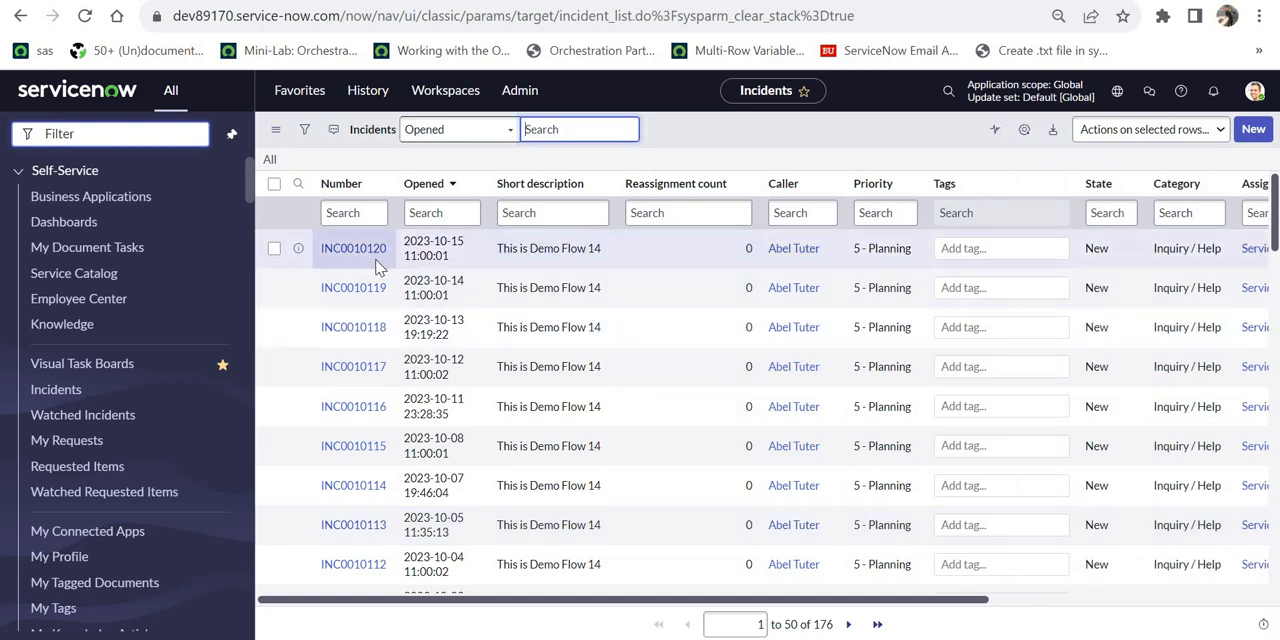
mouse_move(925, 528)
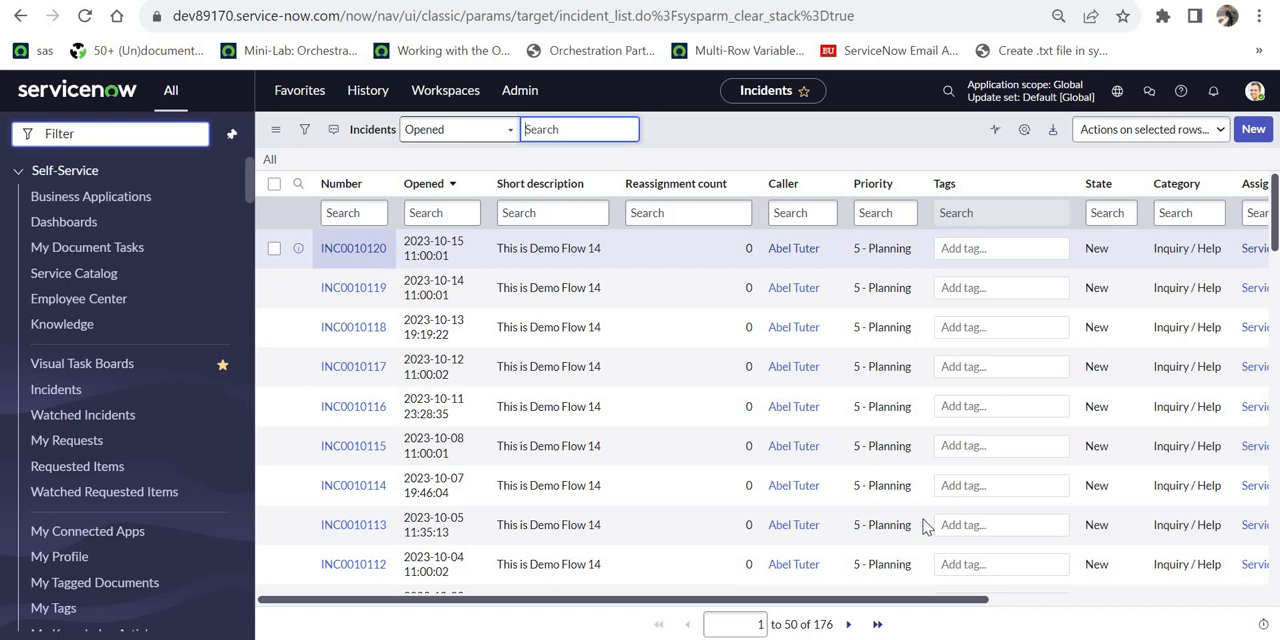
scroll(right, 3)
text(CAB Approval)
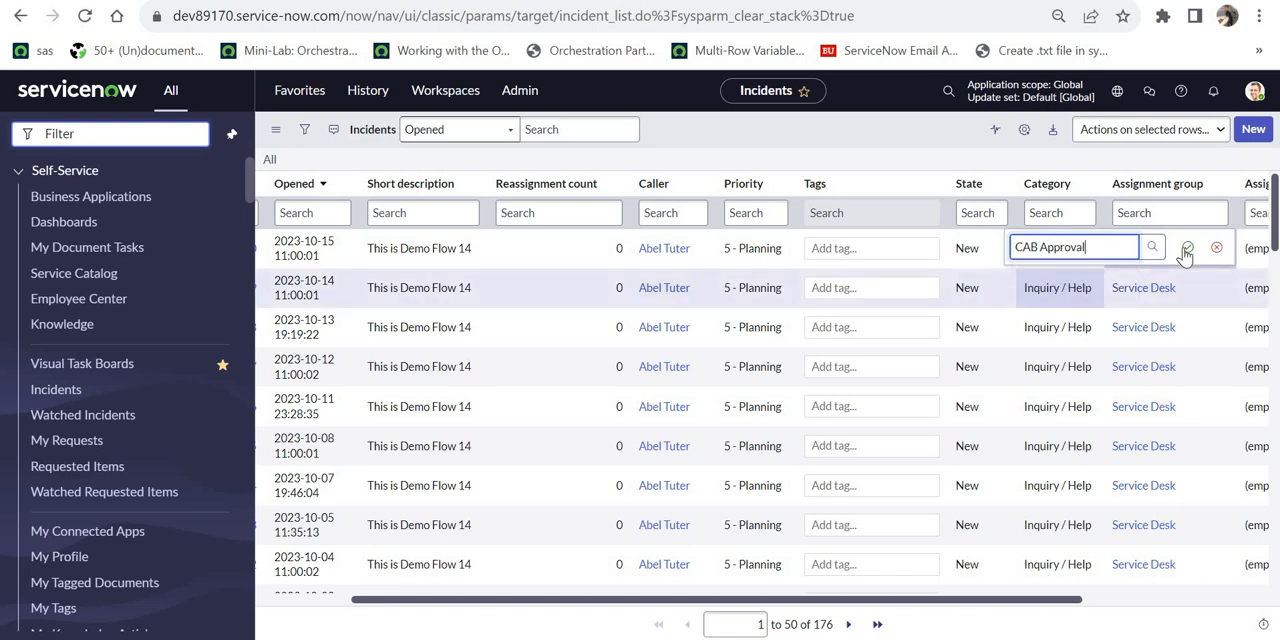
click(1187, 247)
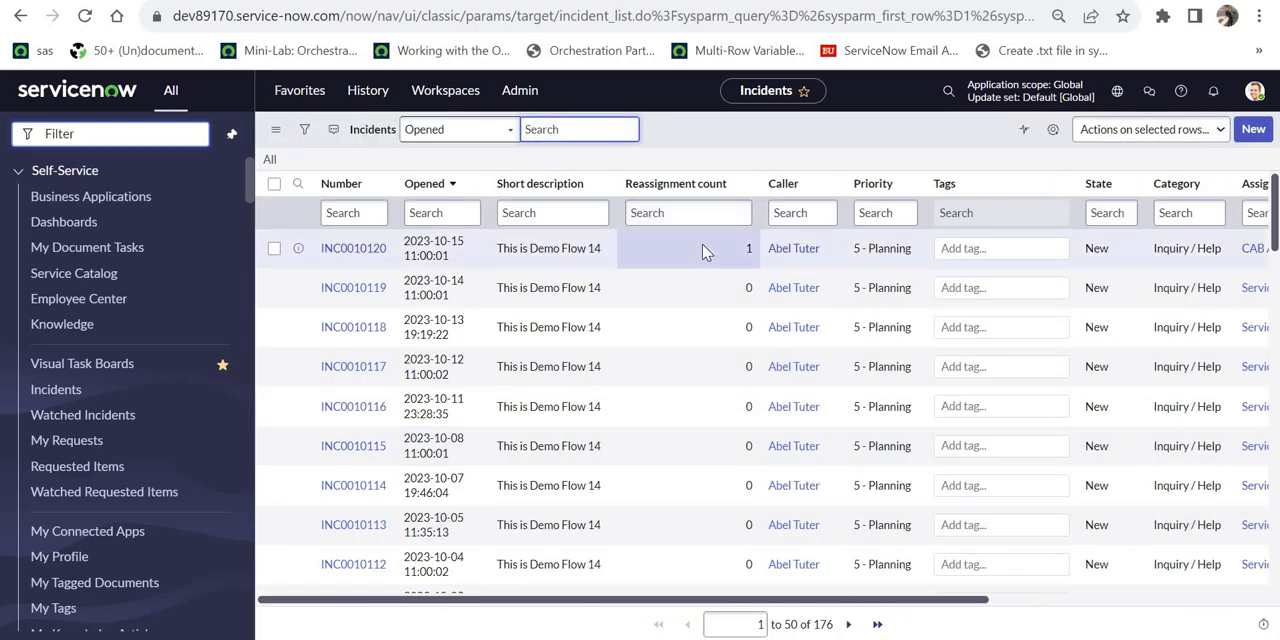
Step: Clear INC0010120's assignment group inline and confirm the reassignment count reads 2
click(688, 248)
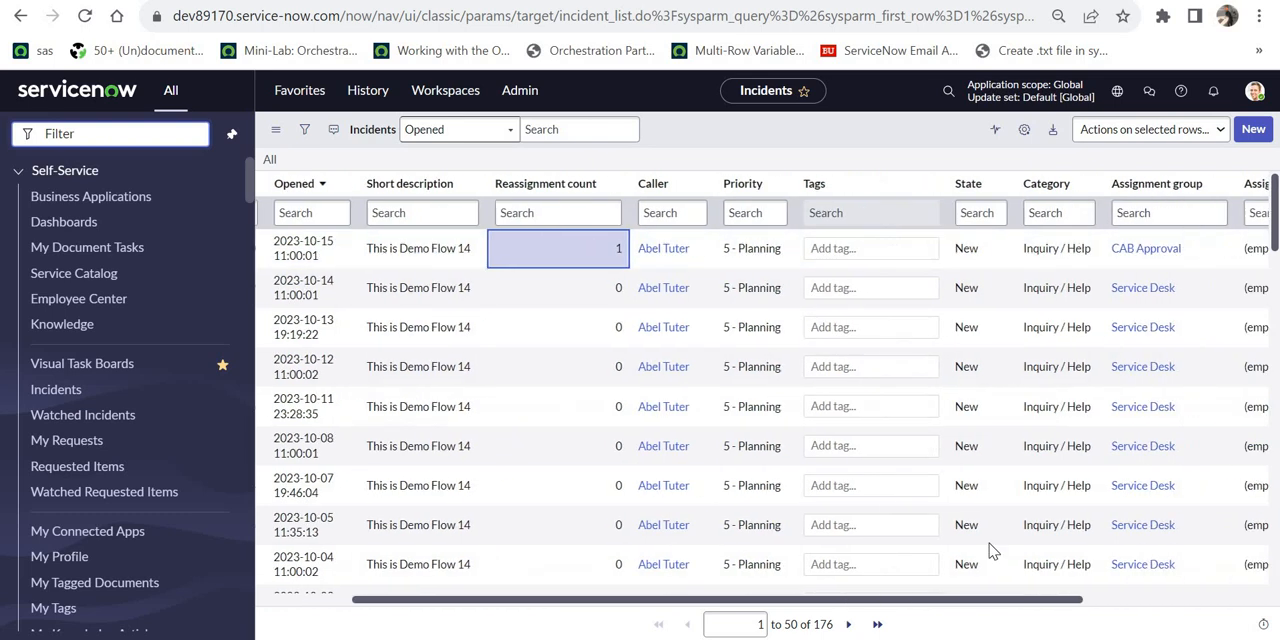
scroll(right, 3)
text(2)
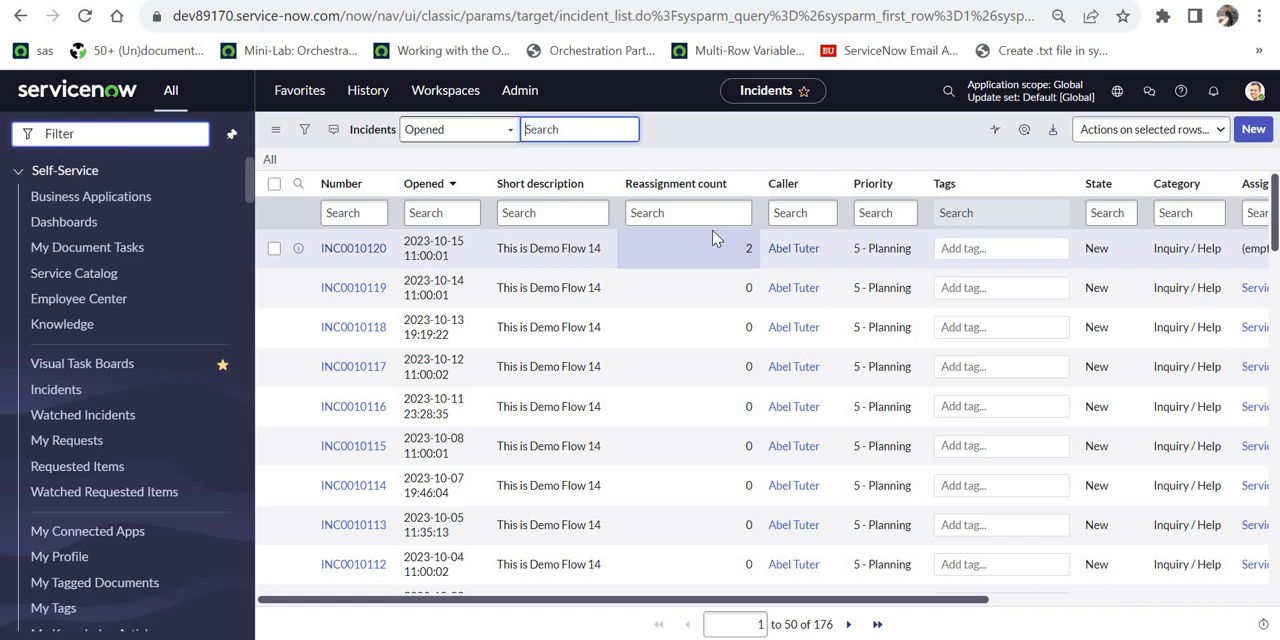
mouse_move(793, 485)
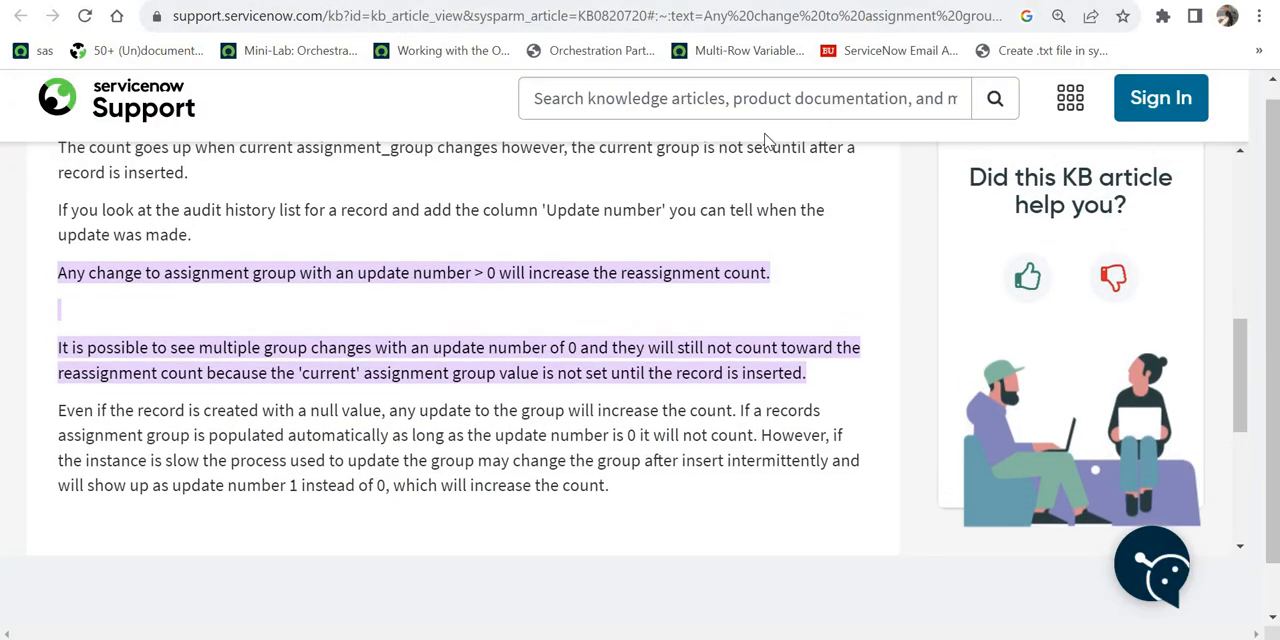
mouse_move(45, 430)
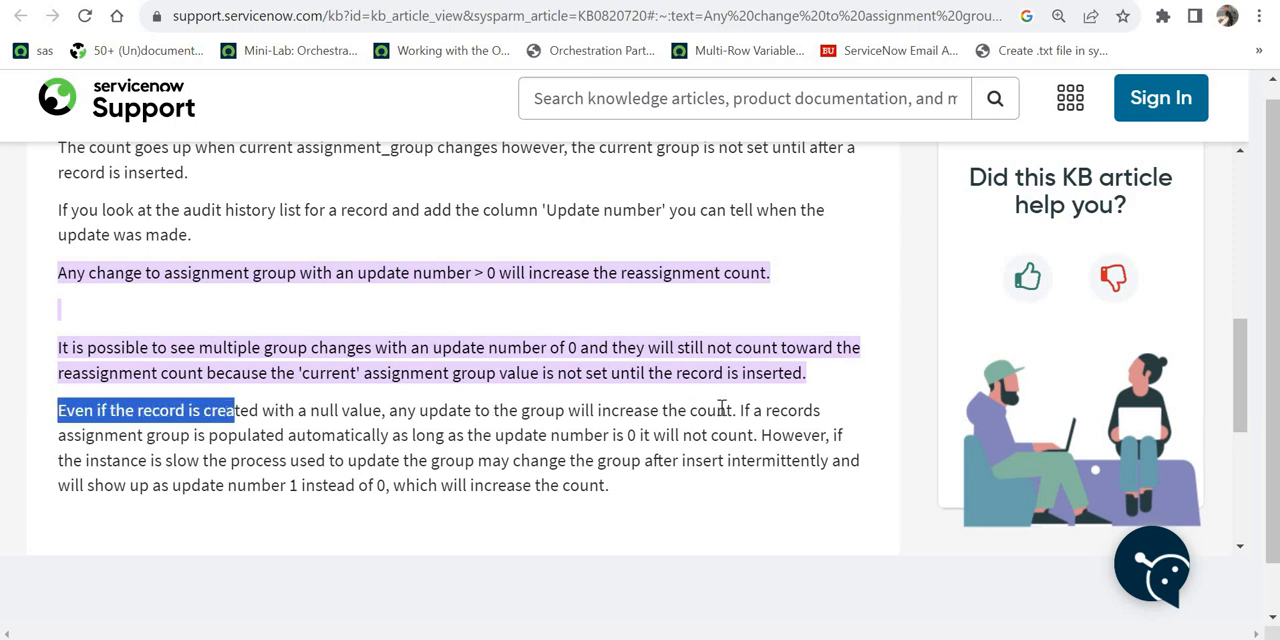
Step: Highlight KB0820720's sentences on null-value records, auto-populated groups, and slow instances
drag(234, 410, 735, 410)
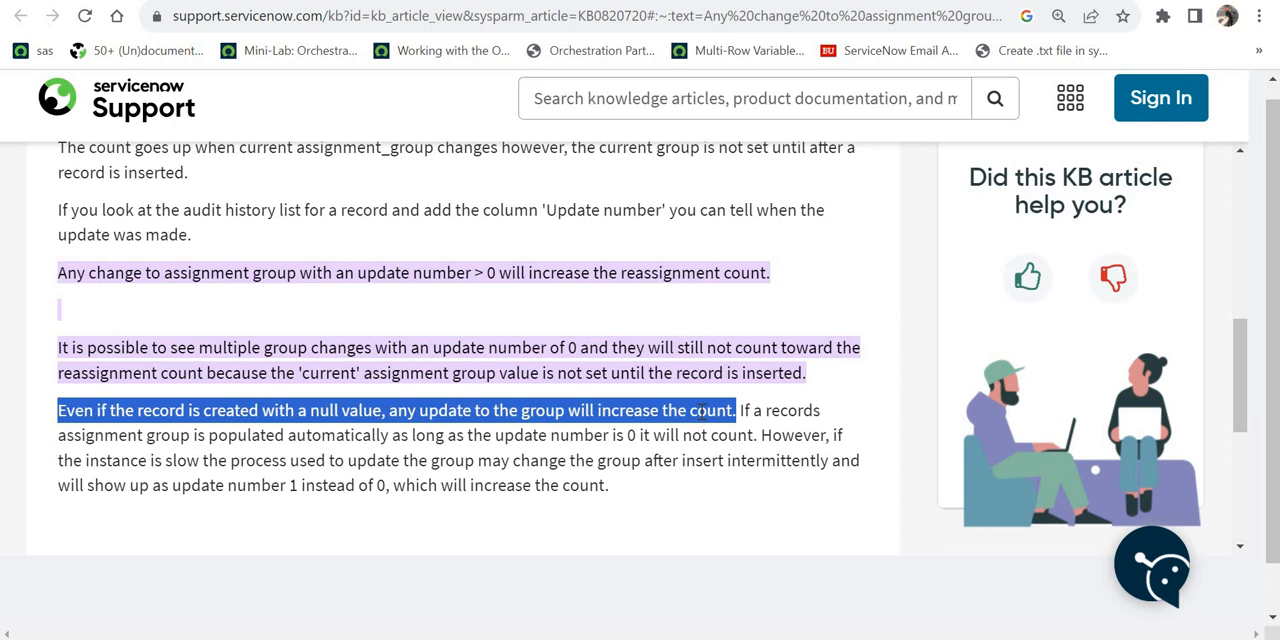
mouse_move(784, 430)
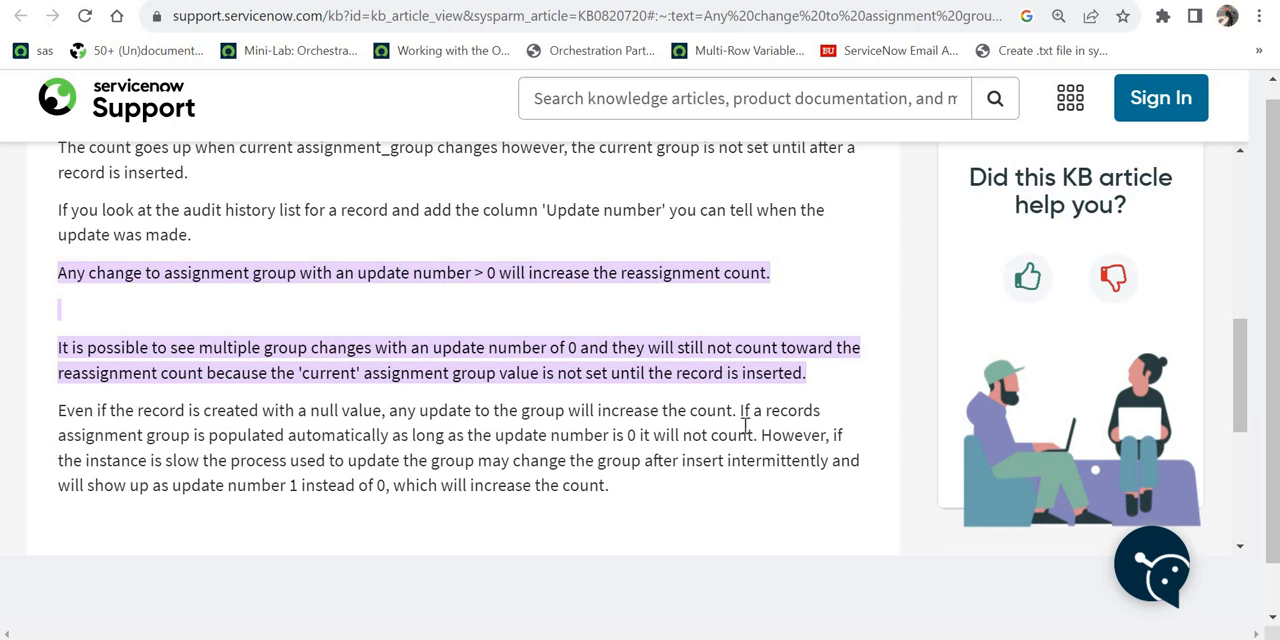
drag(739, 410, 745, 434)
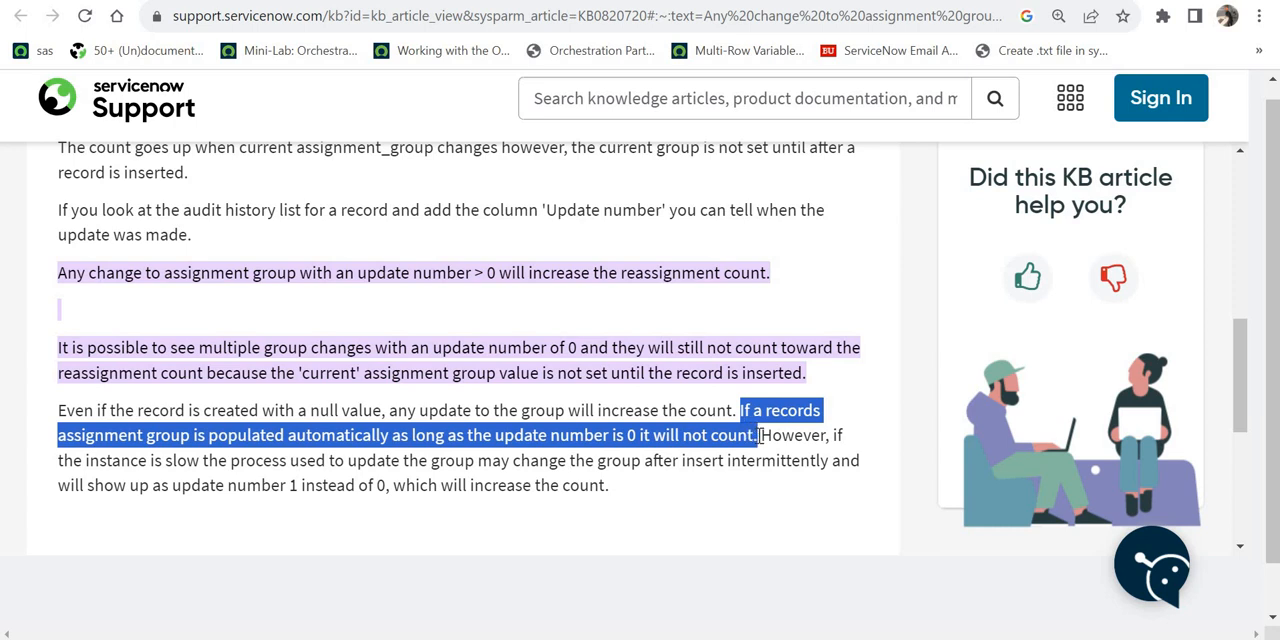
mouse_move(758, 434)
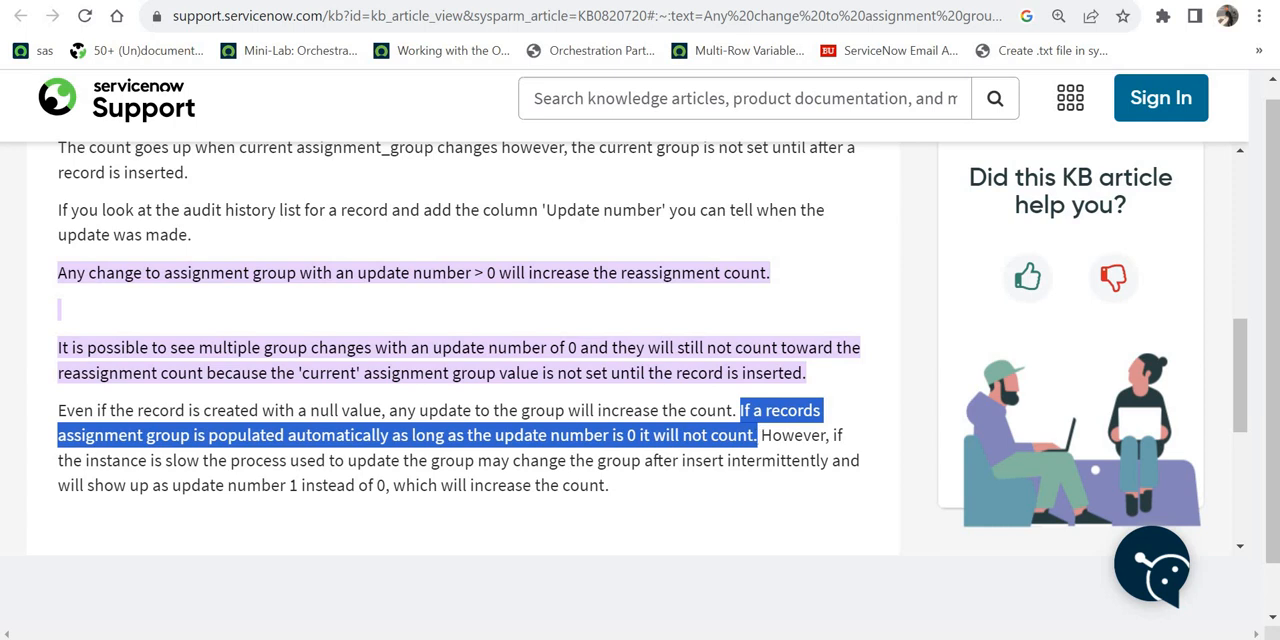
mouse_move(758, 434)
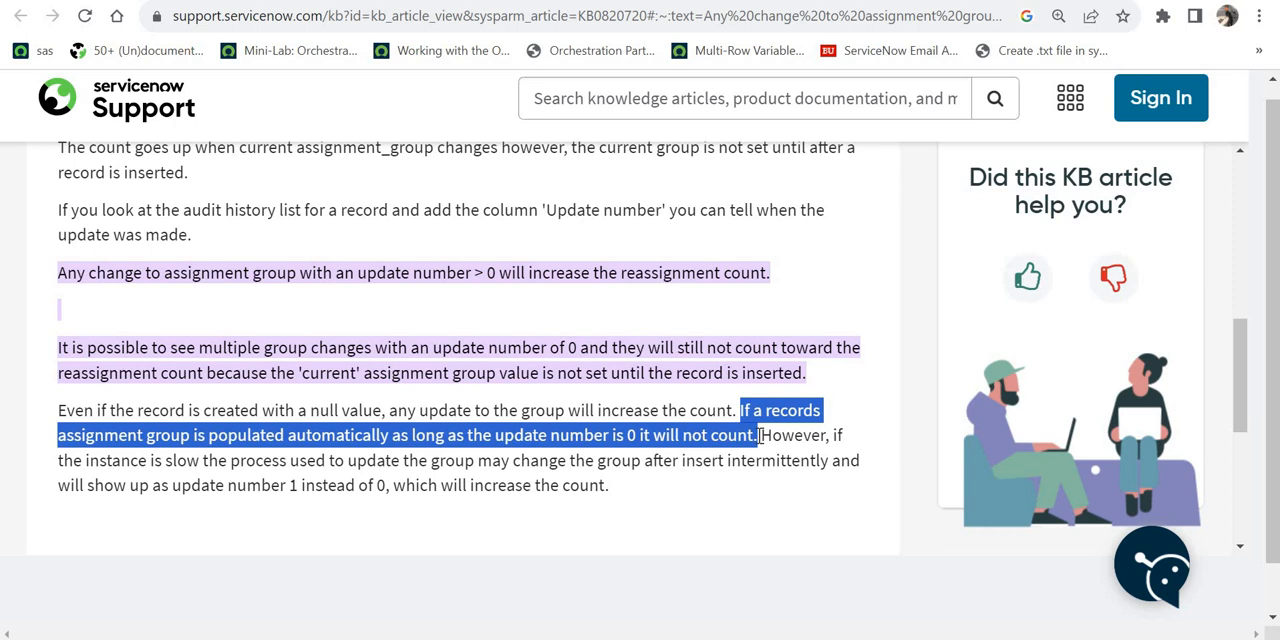
mouse_move(780, 461)
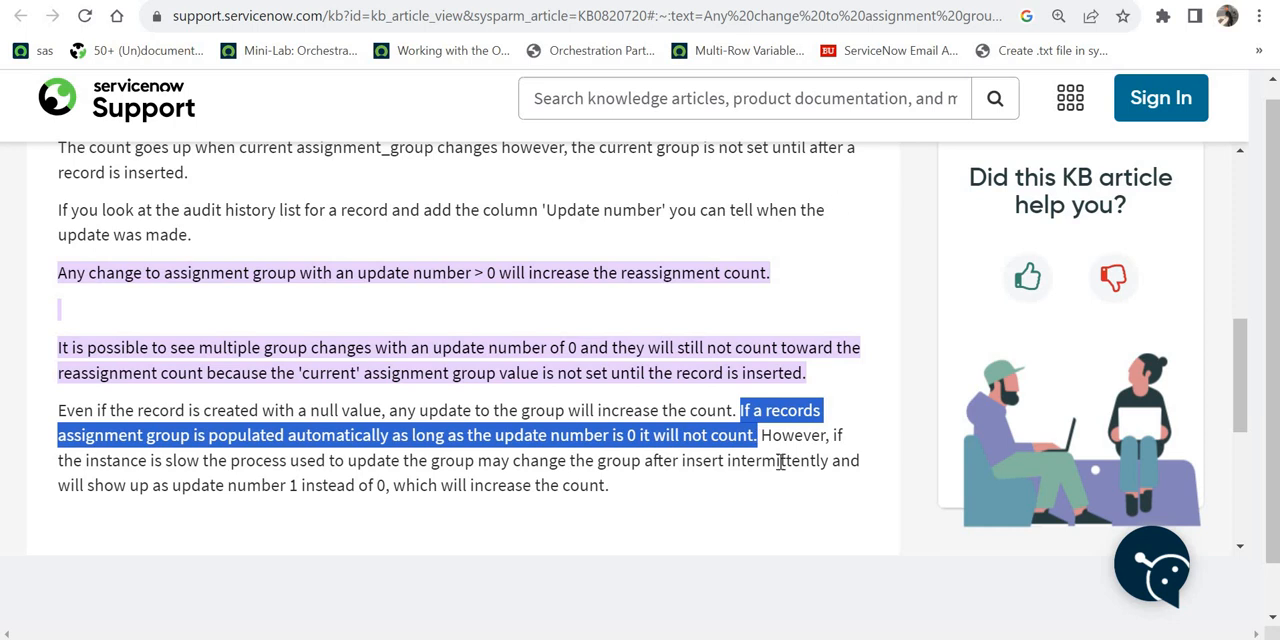
drag(739, 410, 760, 460)
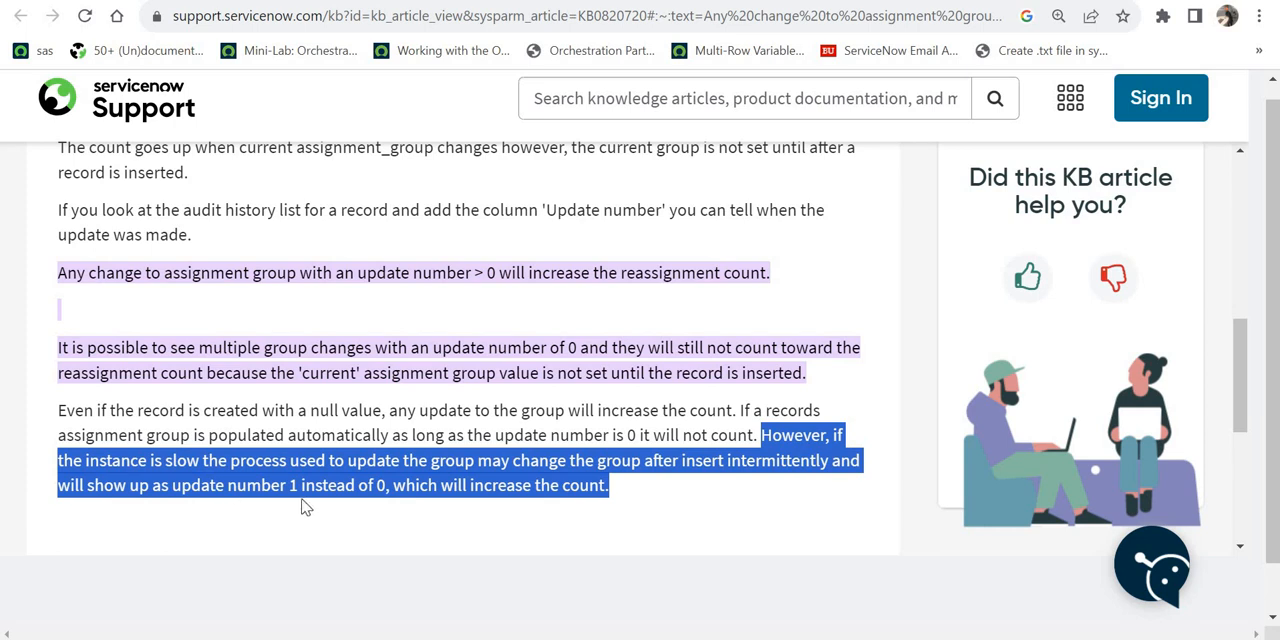
mouse_move(651, 505)
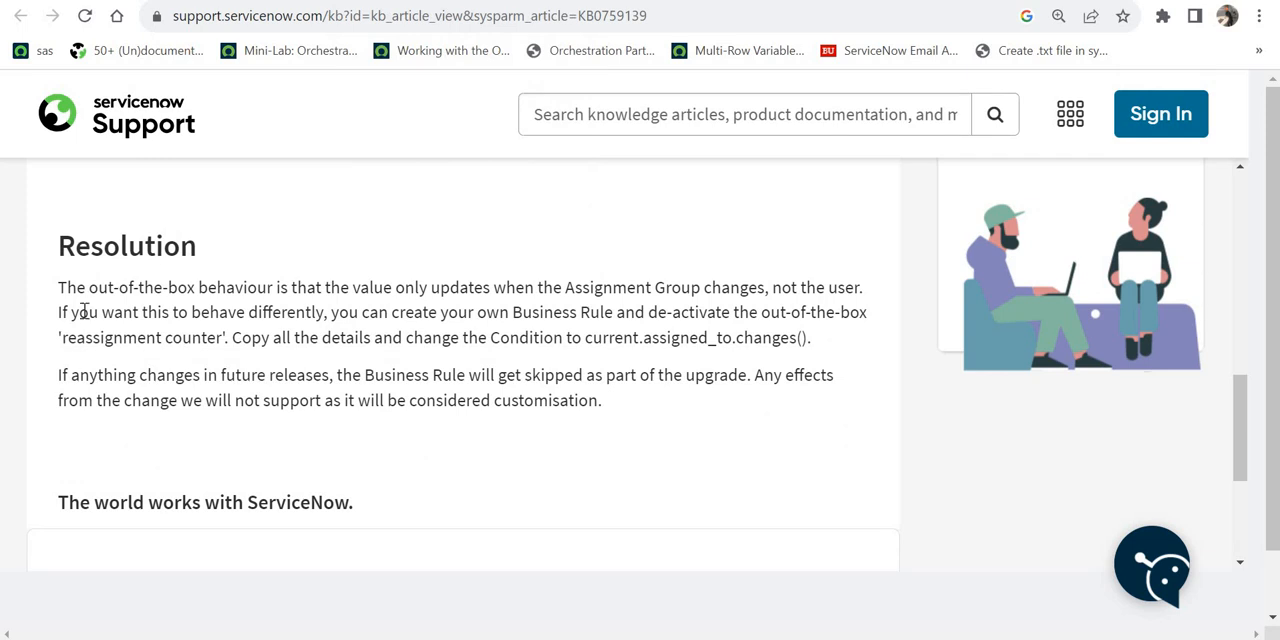
scroll(up, 3)
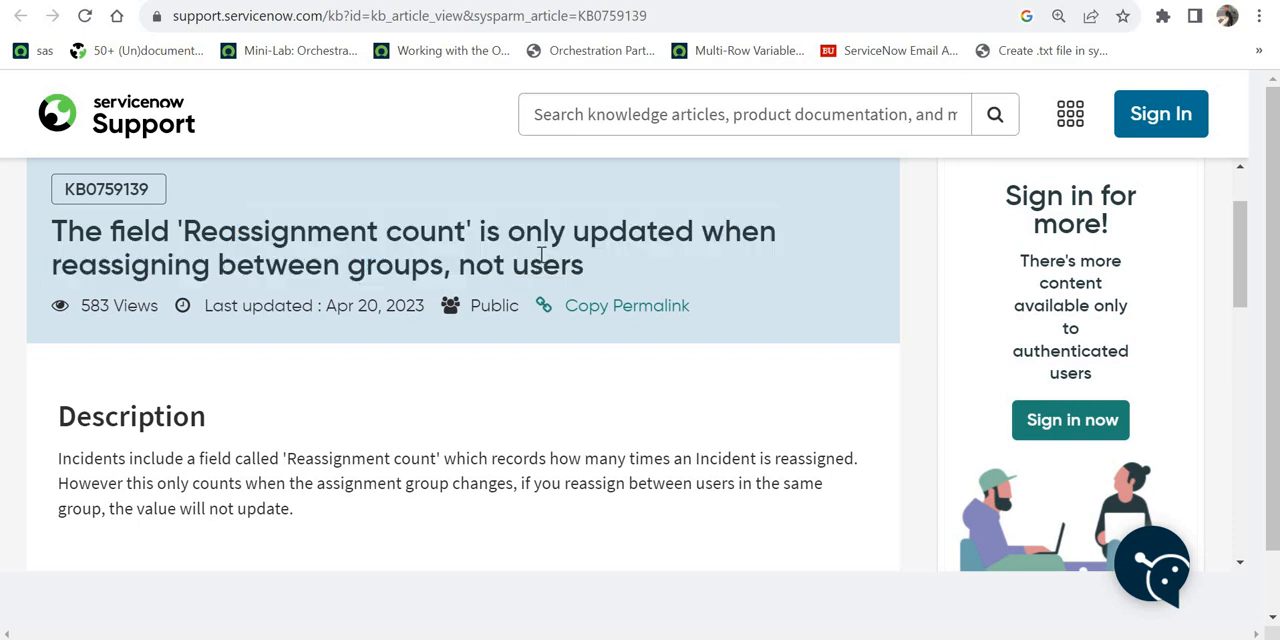
mouse_move(1243, 245)
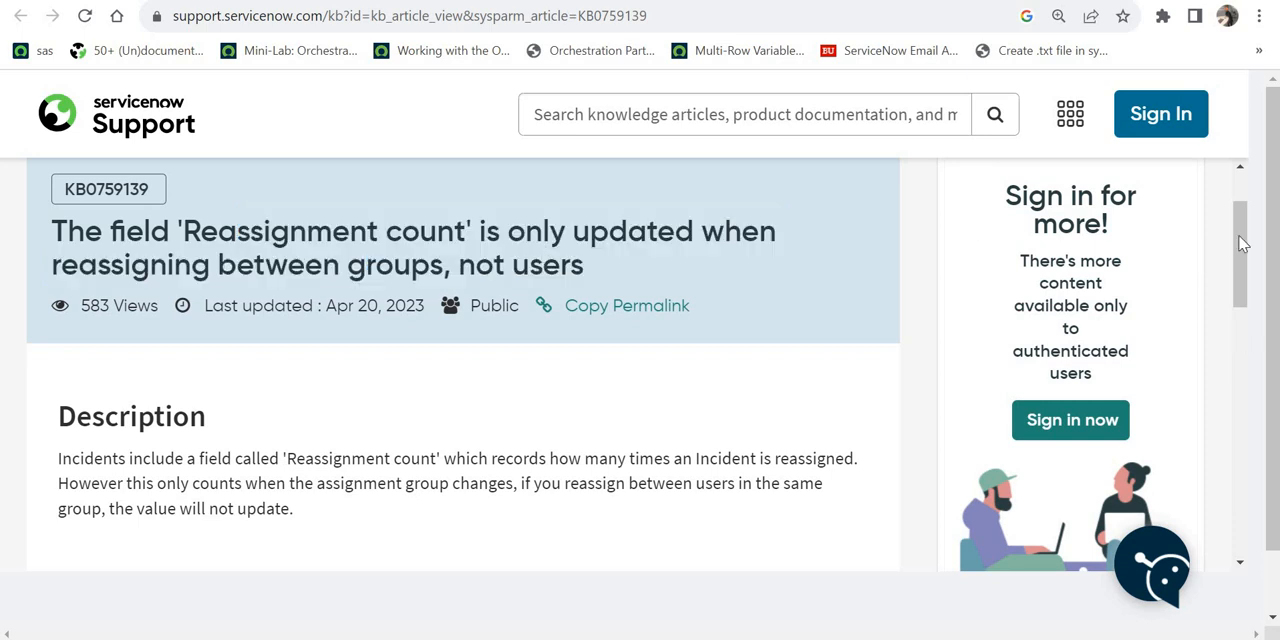
scroll(down, 3)
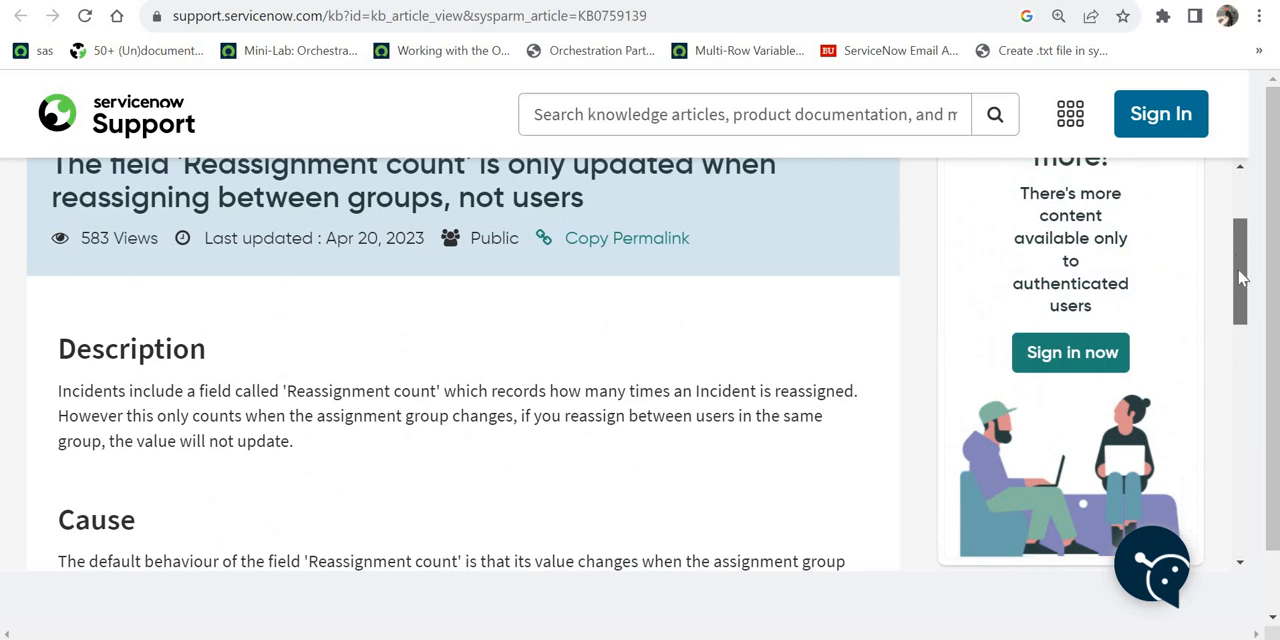
scroll(down, 3)
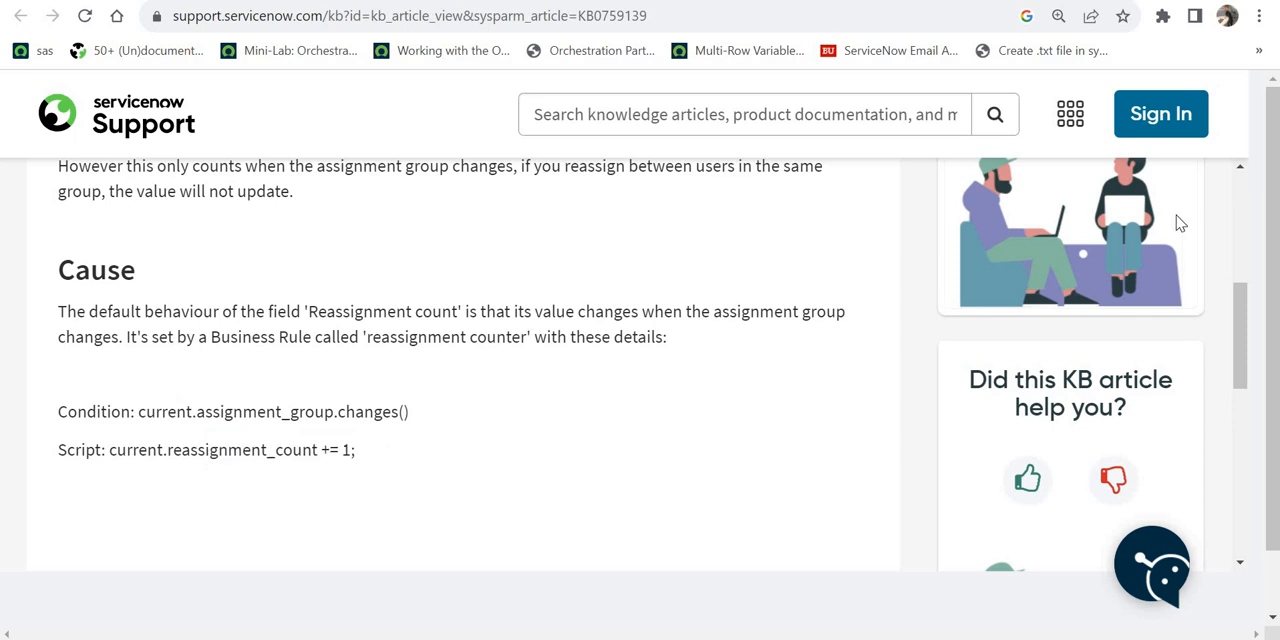
scroll(down, 3)
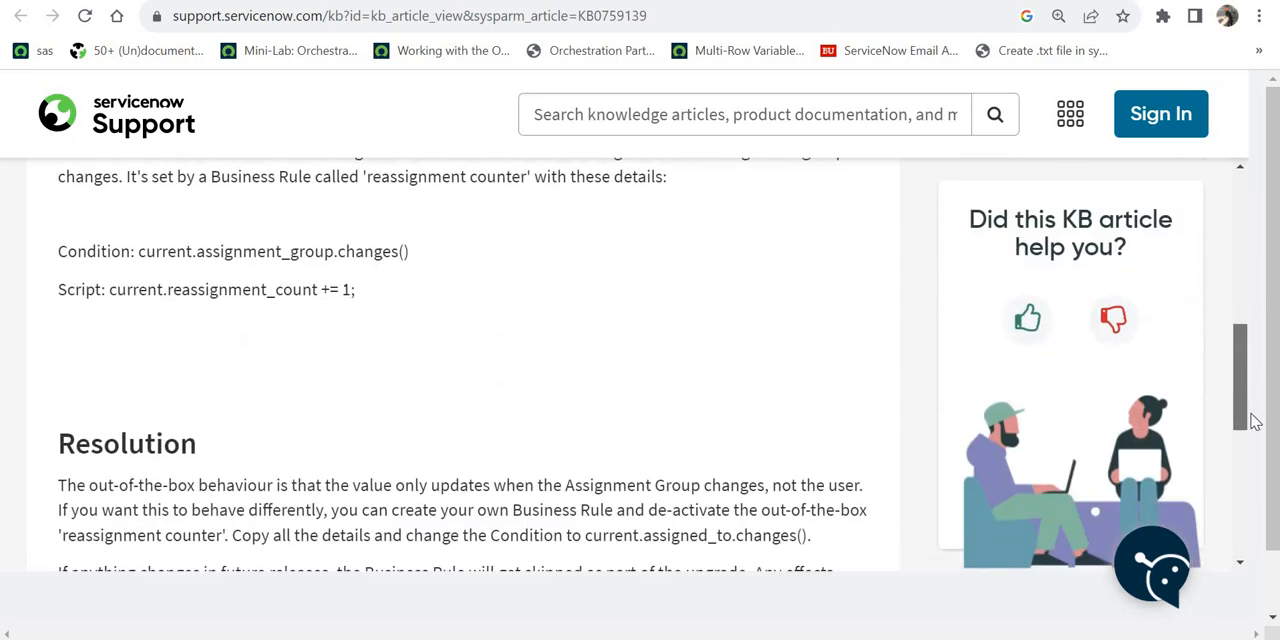
scroll(down, 3)
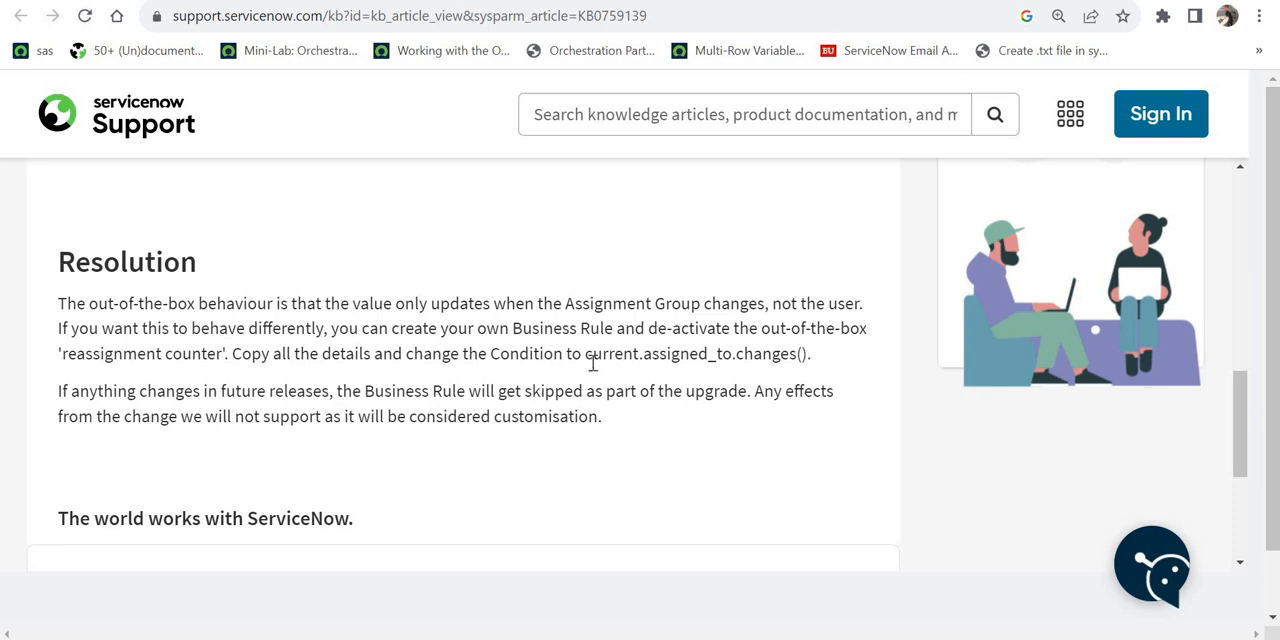
double_click(698, 353)
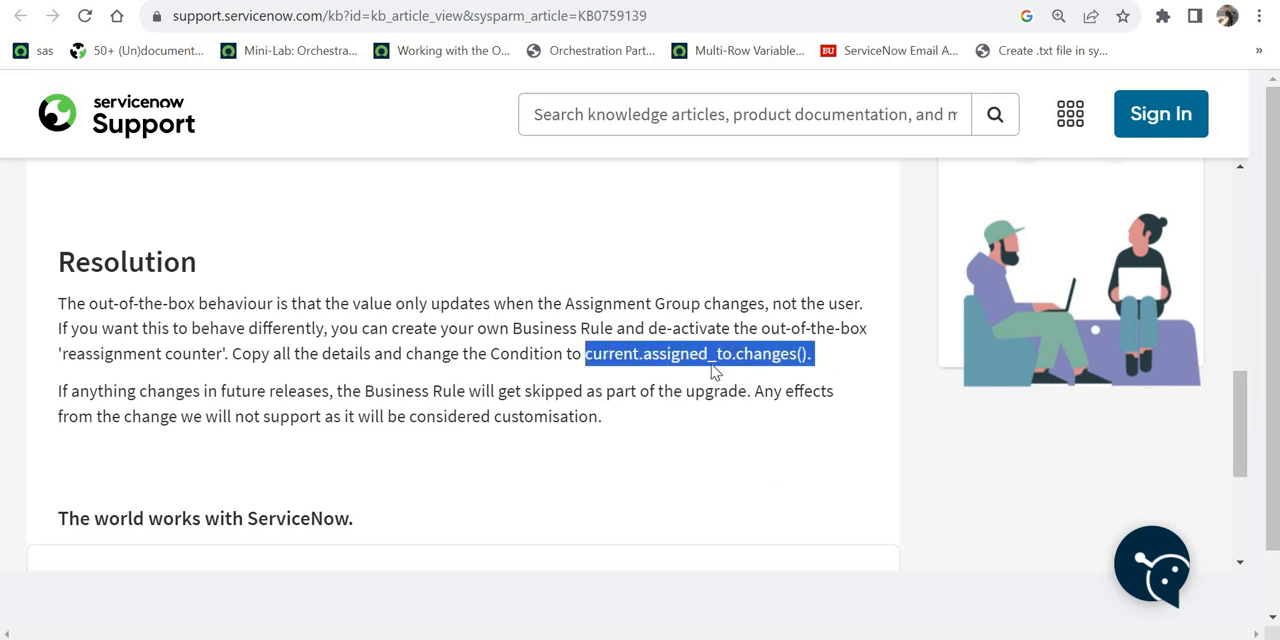
click(797, 354)
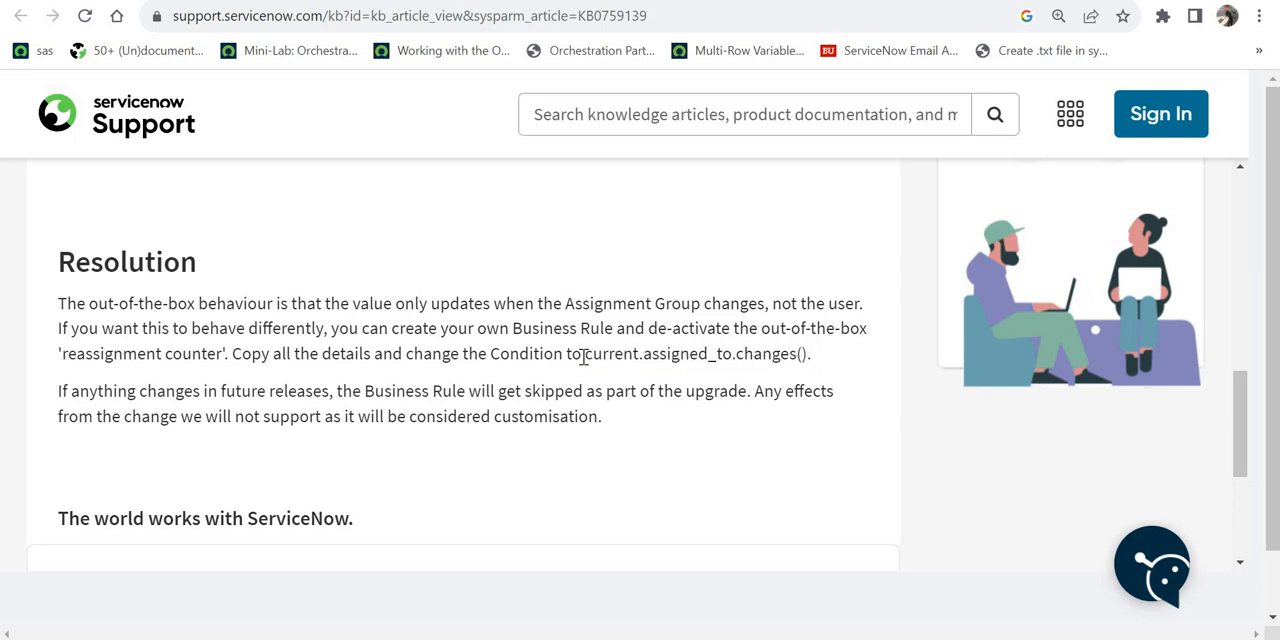
double_click(697, 353)
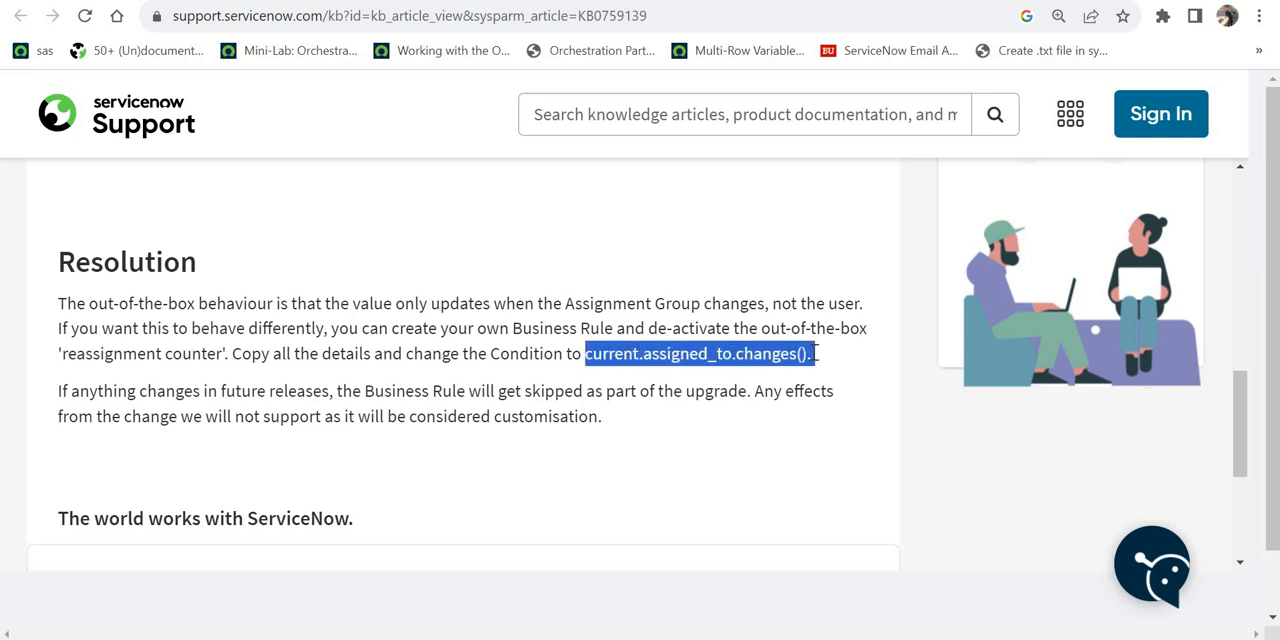